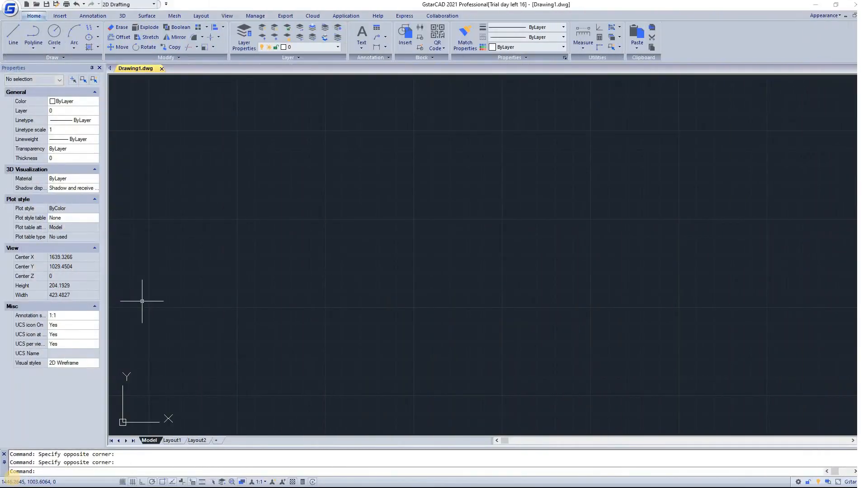
pyautogui.moveTo(8, 481)
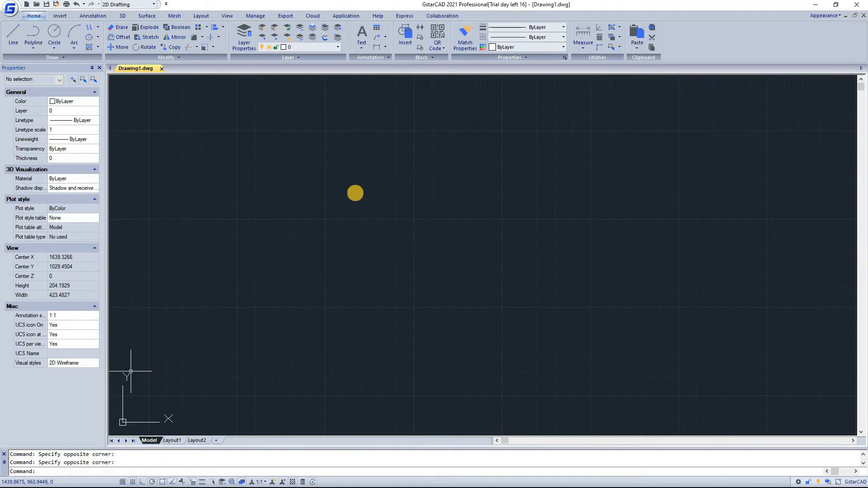
pyautogui.moveTo(358, 193)
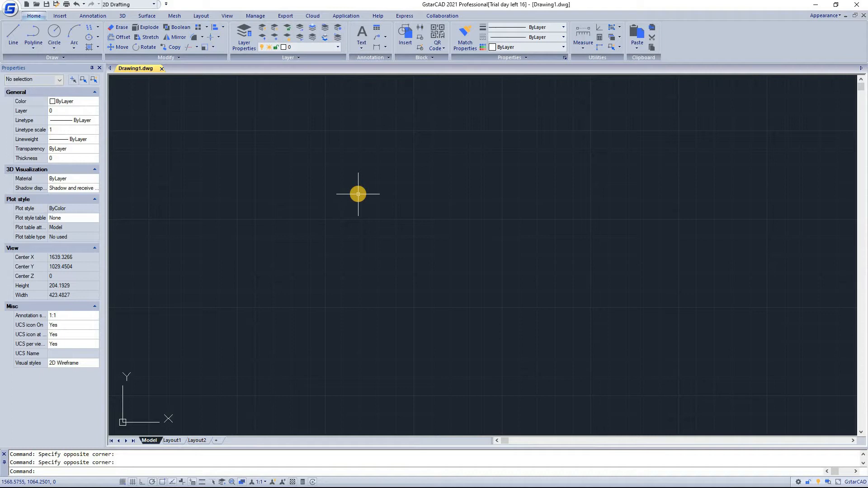
pyautogui.moveTo(349, 177)
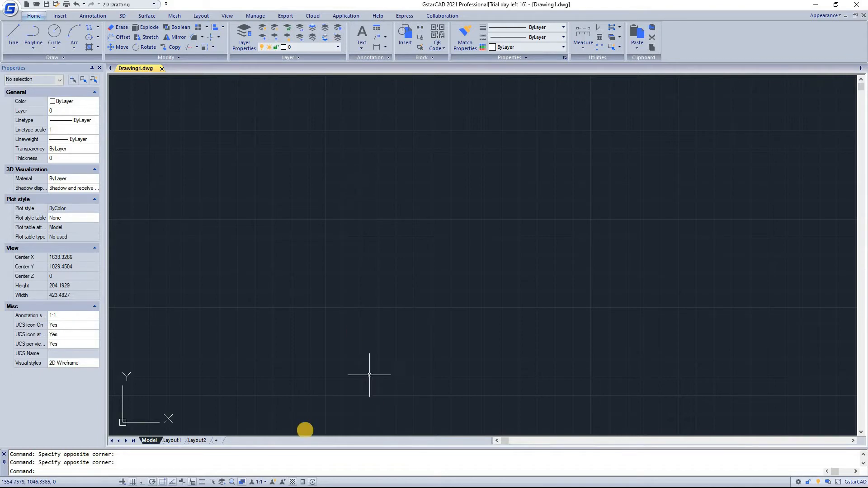
# Bring up the Chrome gstarcad.net/cad page and scroll to its compatibility and running-speed sections
pyautogui.press('alt+tab')
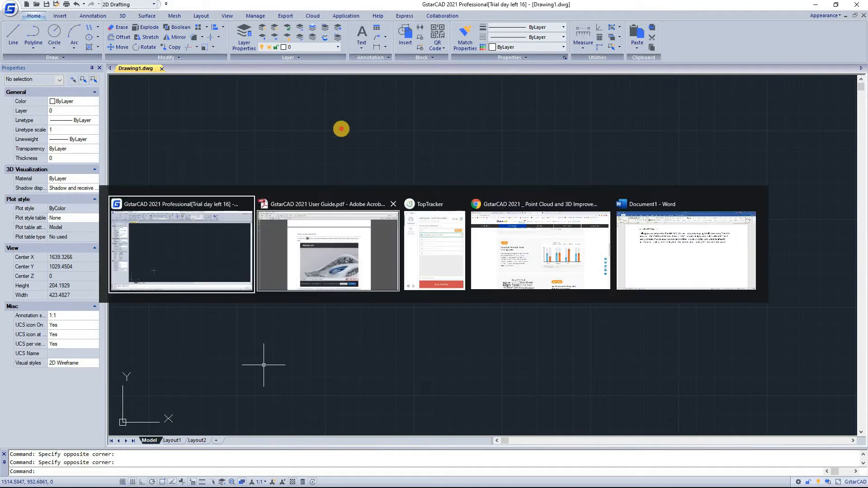
pyautogui.click(180, 243)
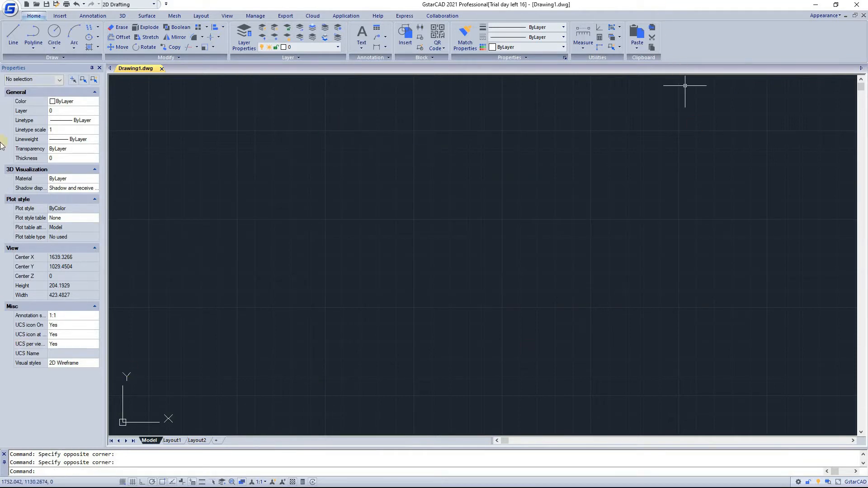
pyautogui.moveTo(292, 292)
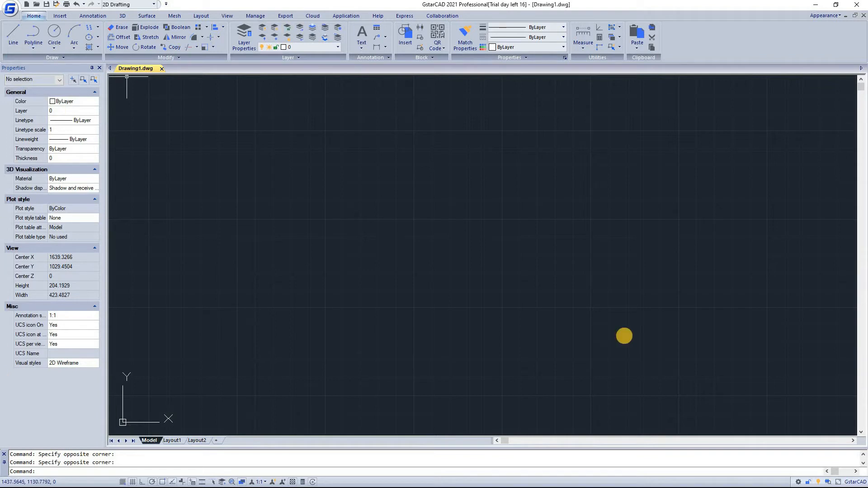
pyautogui.moveTo(126, 218)
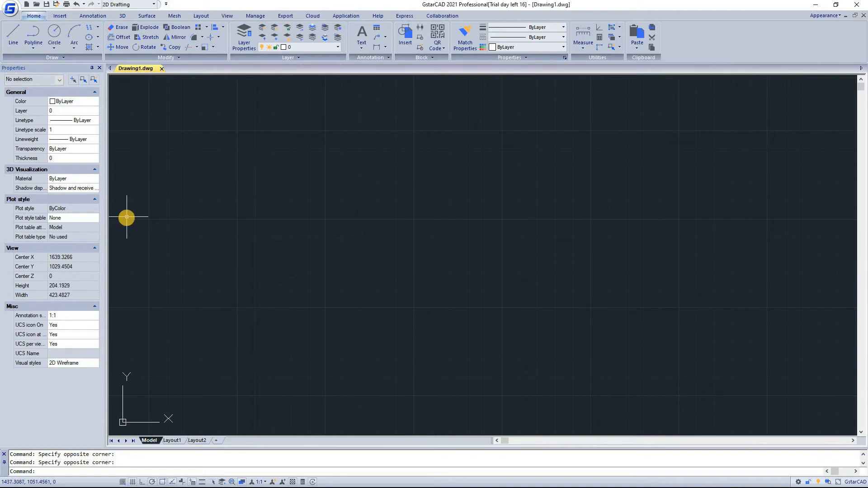
pyautogui.moveTo(127, 218)
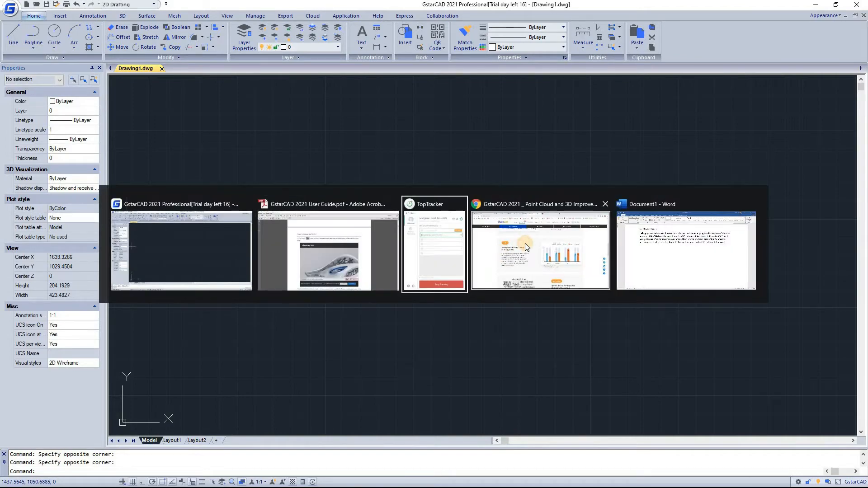
pyautogui.click(539, 250)
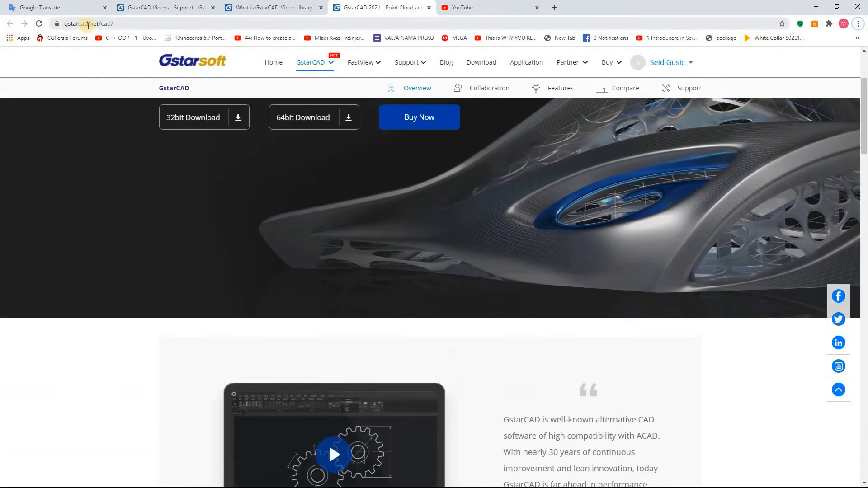
pyautogui.moveTo(293, 266)
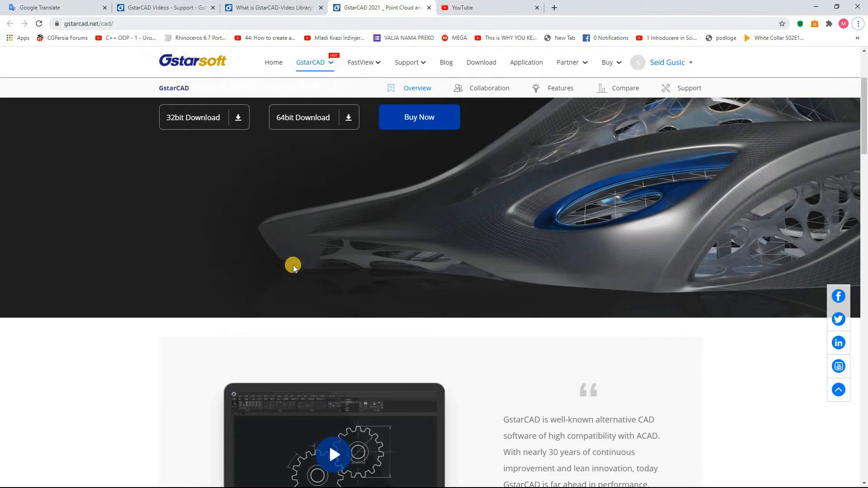
pyautogui.scroll(-3)
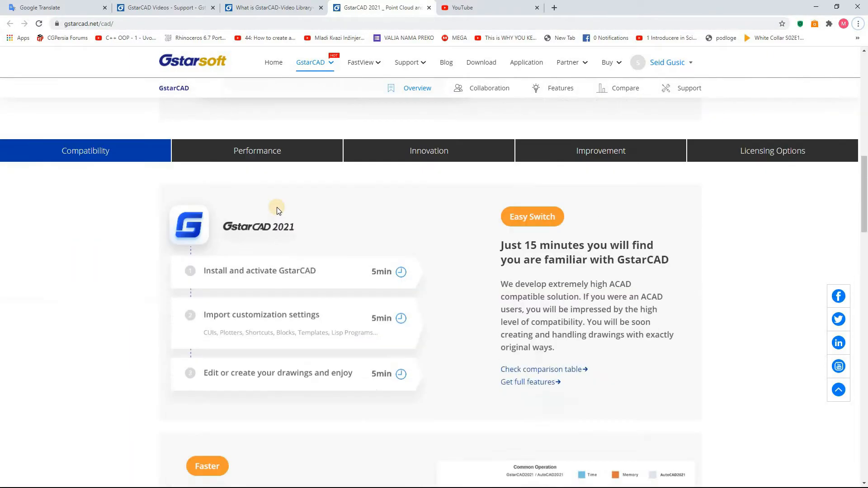
pyautogui.moveTo(412, 361)
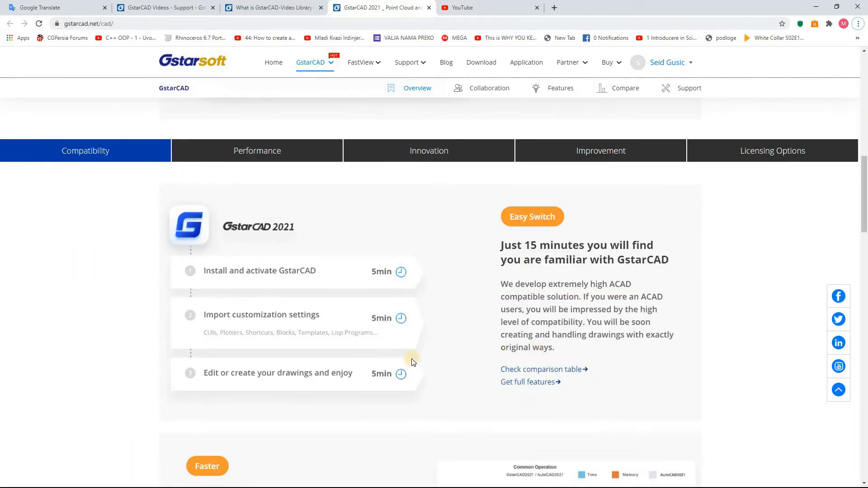
pyautogui.moveTo(660, 255)
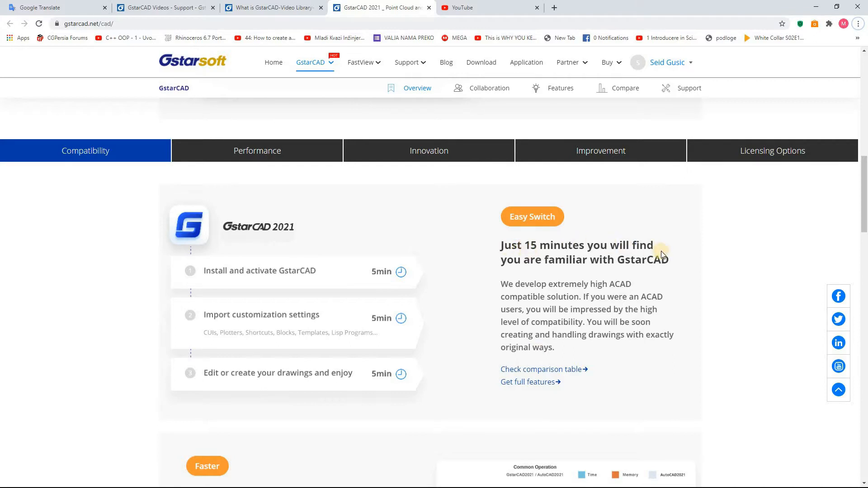
pyautogui.moveTo(614, 263)
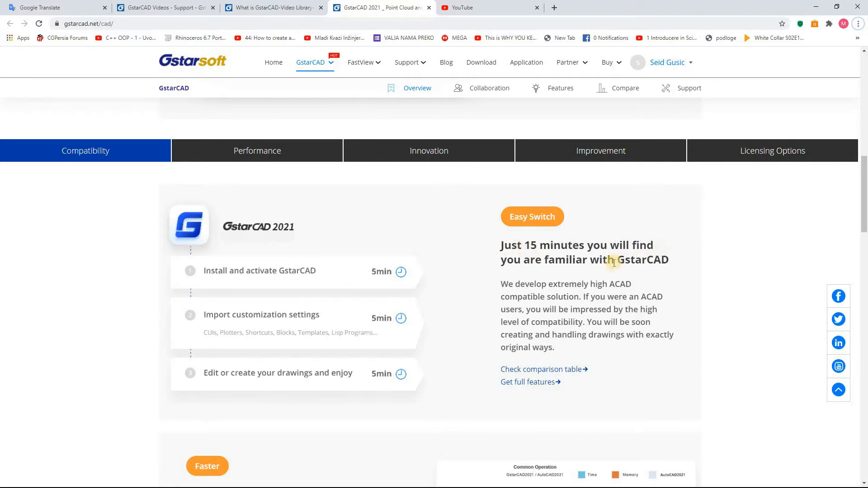
pyautogui.moveTo(536, 283)
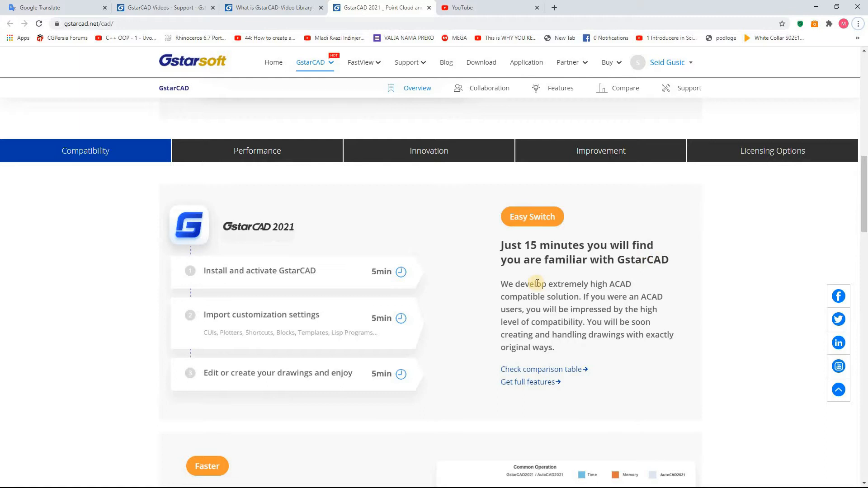
pyautogui.moveTo(552, 284)
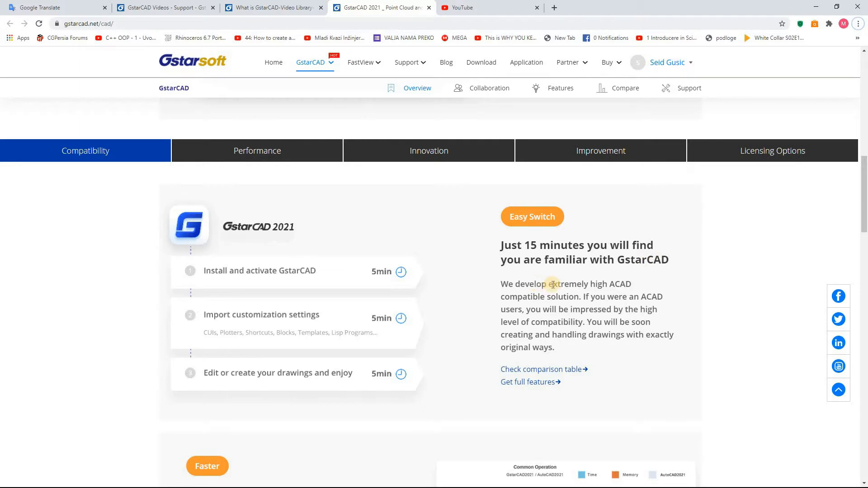
pyautogui.moveTo(562, 284)
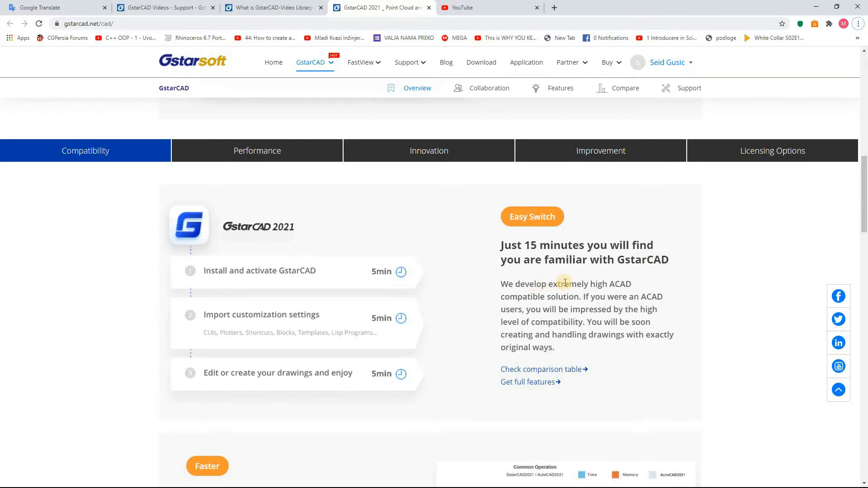
pyautogui.scroll(-3)
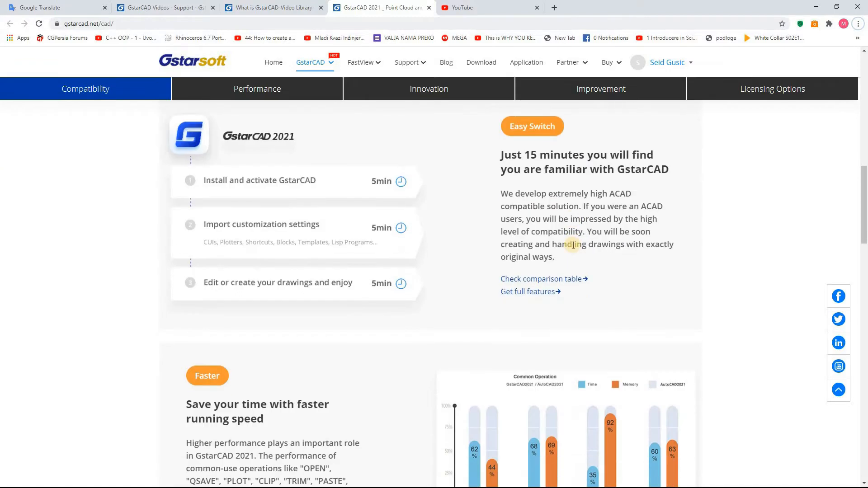
pyautogui.moveTo(540, 228)
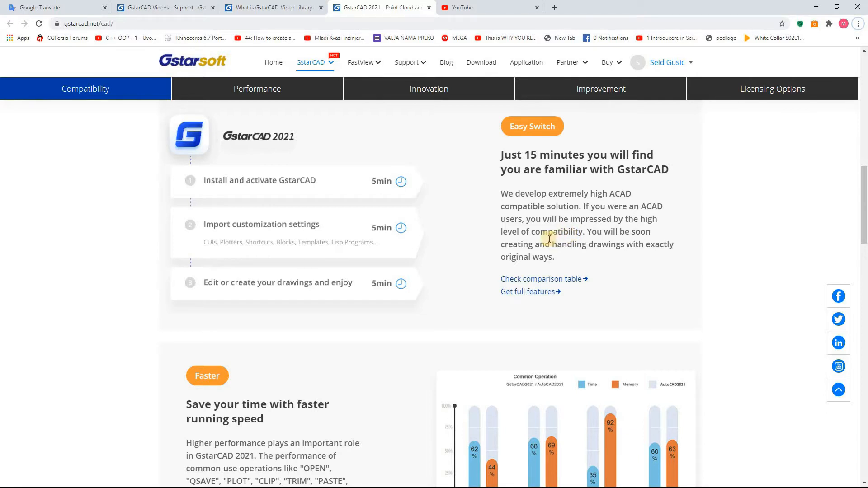
pyautogui.moveTo(572, 183)
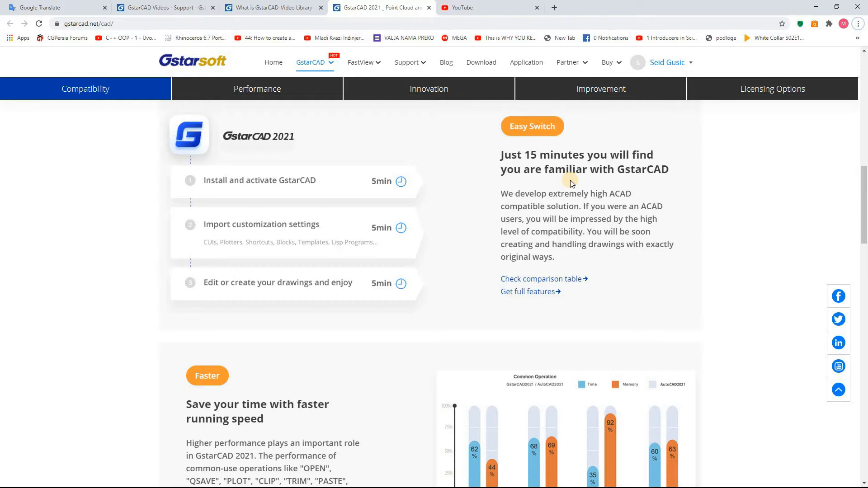
pyautogui.moveTo(588, 187)
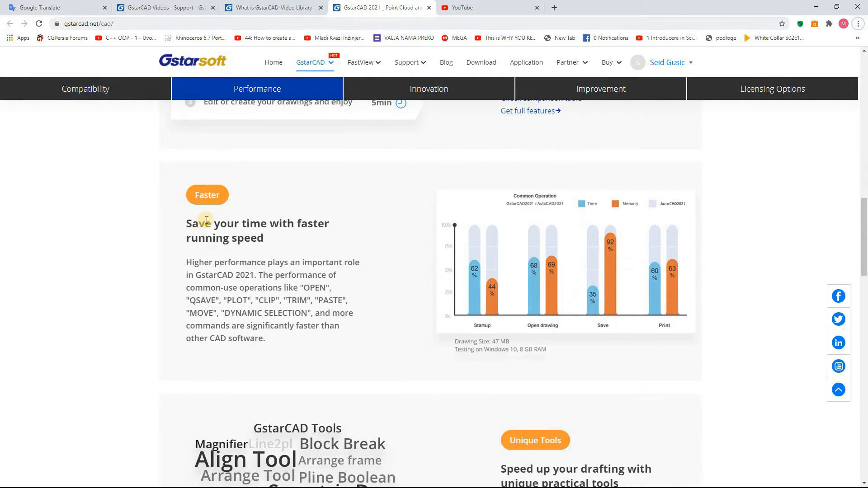
pyautogui.moveTo(240, 216)
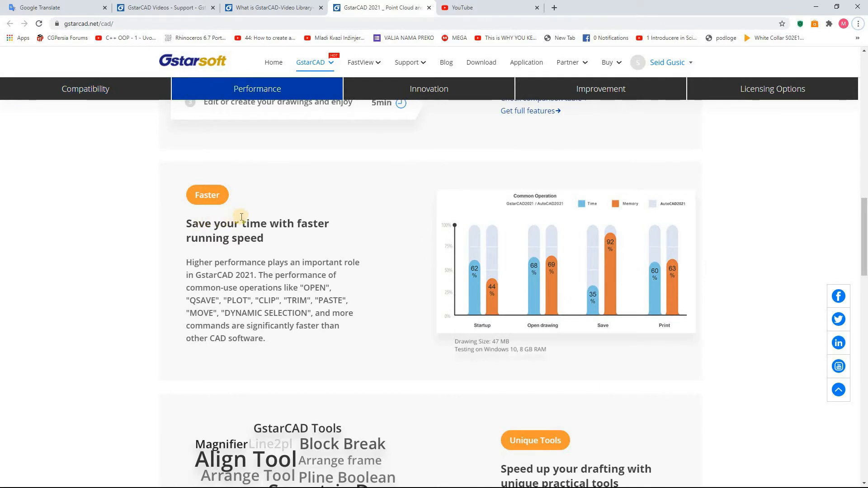
pyautogui.moveTo(206, 281)
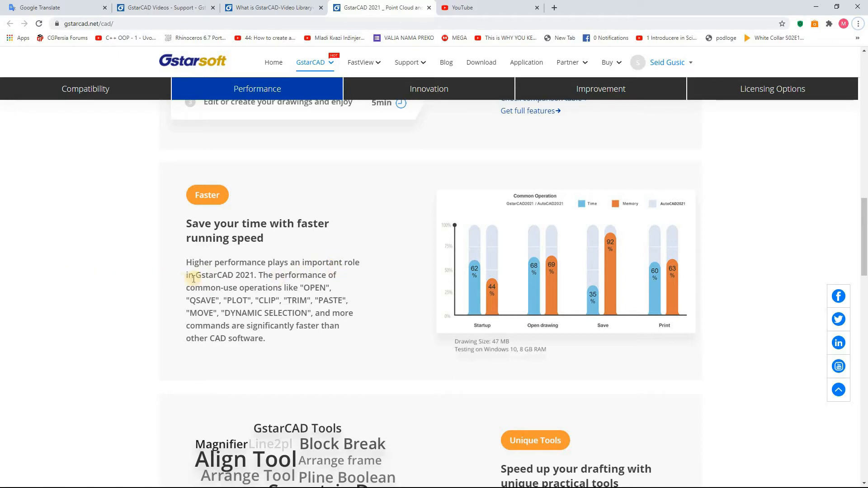
pyautogui.moveTo(159, 285)
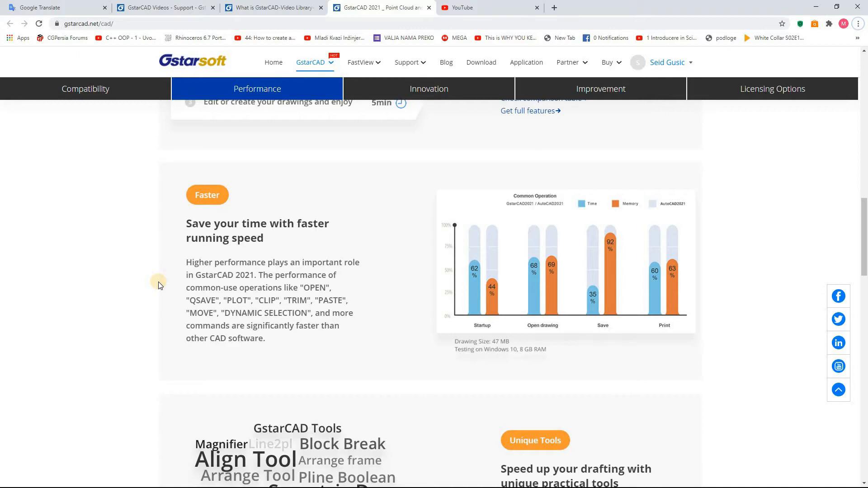
pyautogui.moveTo(187, 277)
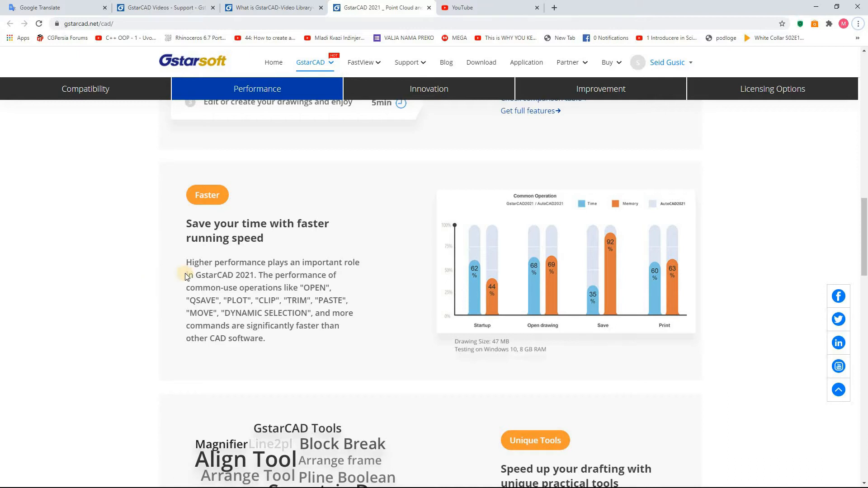
pyautogui.moveTo(313, 255)
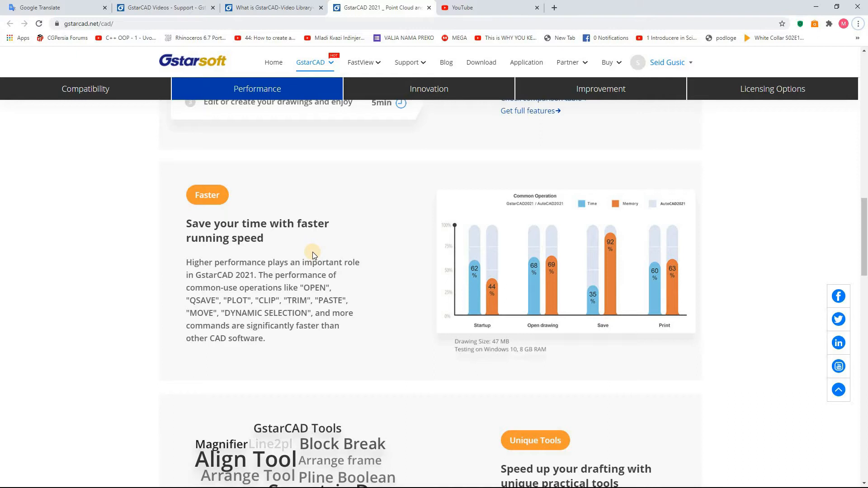
pyautogui.moveTo(289, 266)
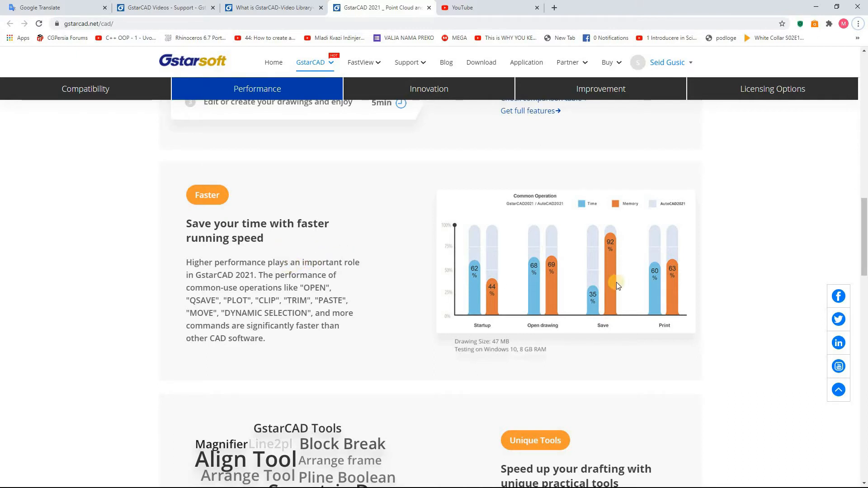
pyautogui.moveTo(454, 265)
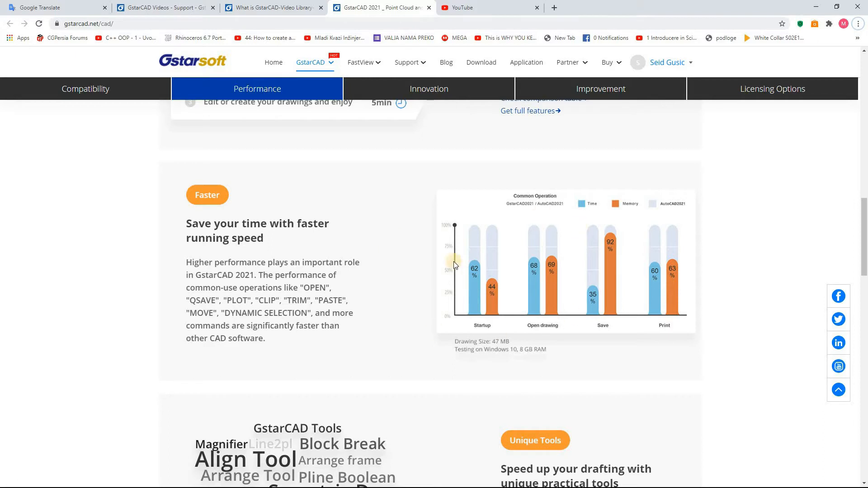
pyautogui.moveTo(488, 309)
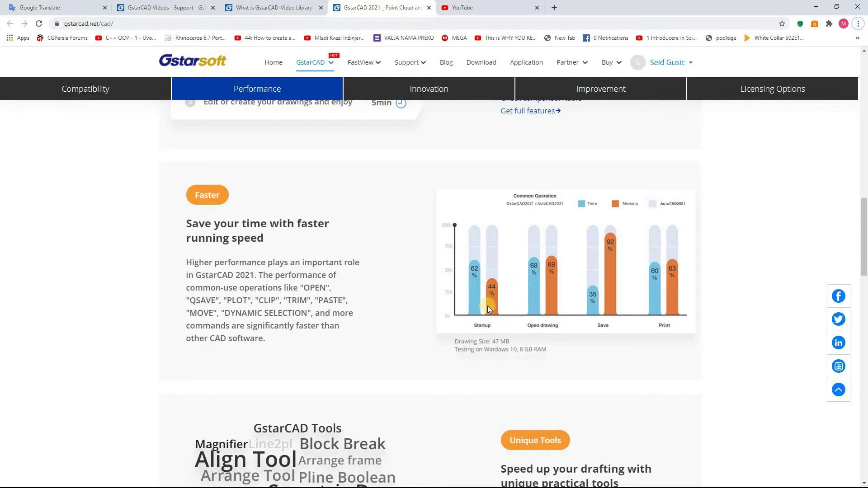
pyautogui.moveTo(359, 376)
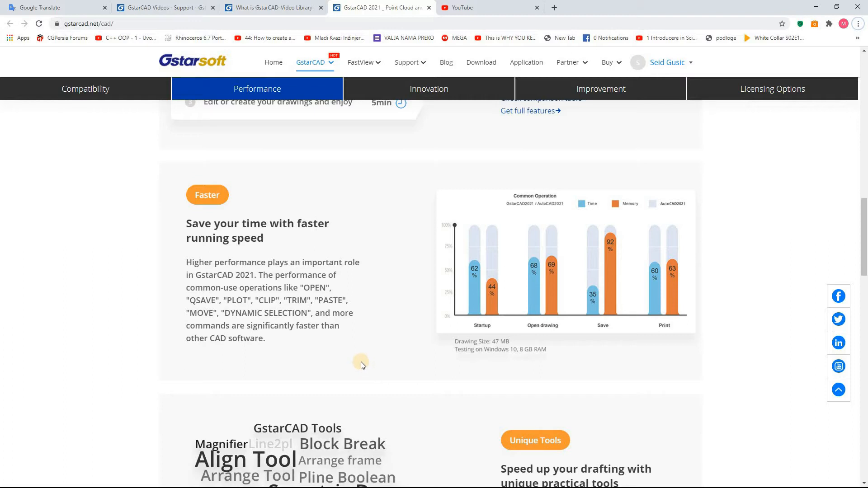
pyautogui.moveTo(382, 325)
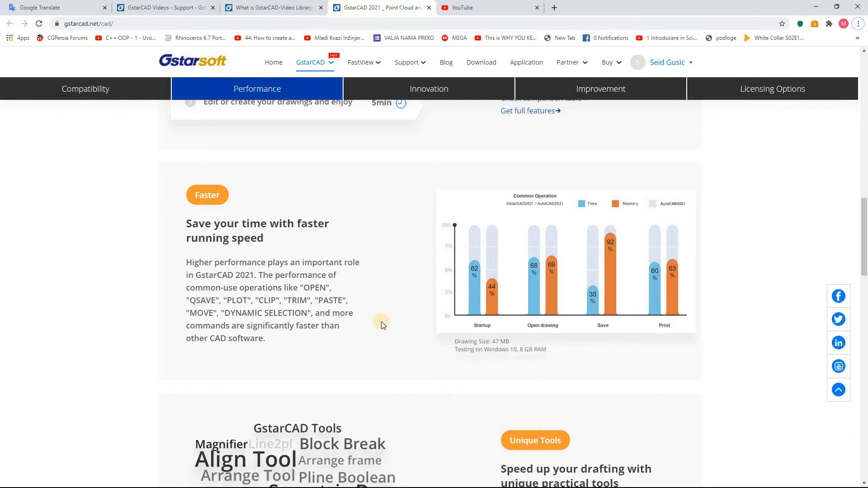
pyautogui.moveTo(381, 322)
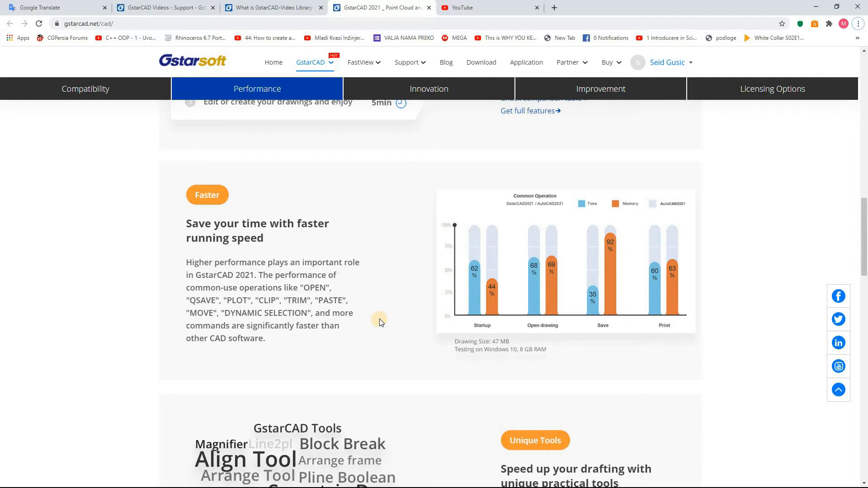
pyautogui.moveTo(409, 312)
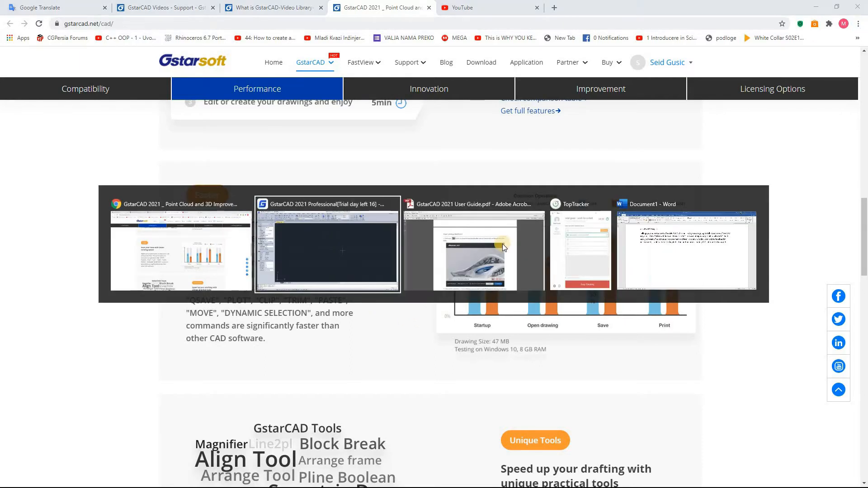
# Return to the User Guide's first page and scroll to page 11's RAM, Display and Hard Disk requirements
pyautogui.click(473, 246)
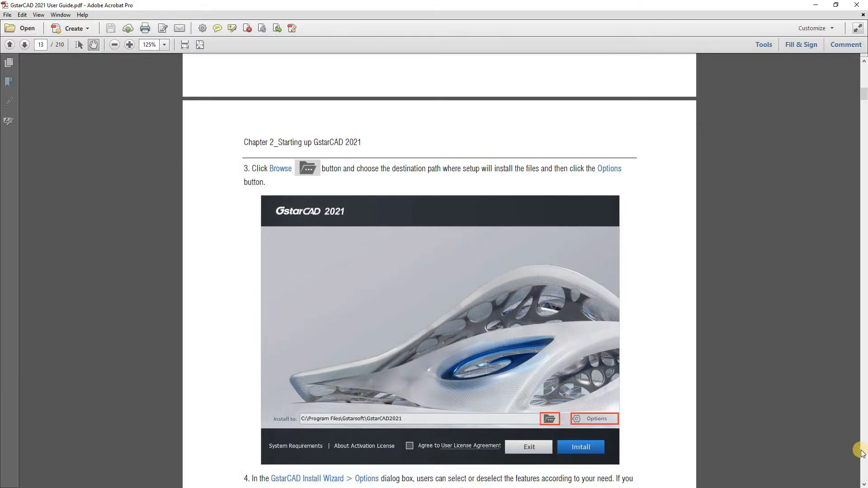
pyautogui.click(9, 45)
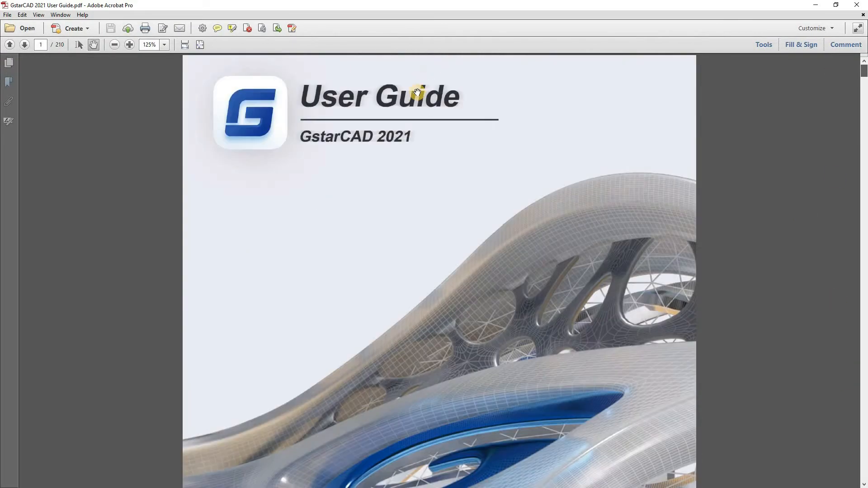
pyautogui.scroll(-3)
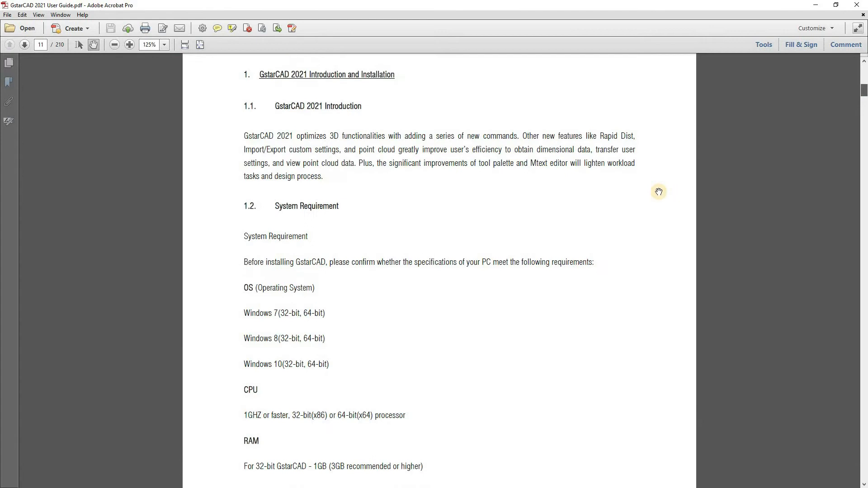
pyautogui.moveTo(279, 106)
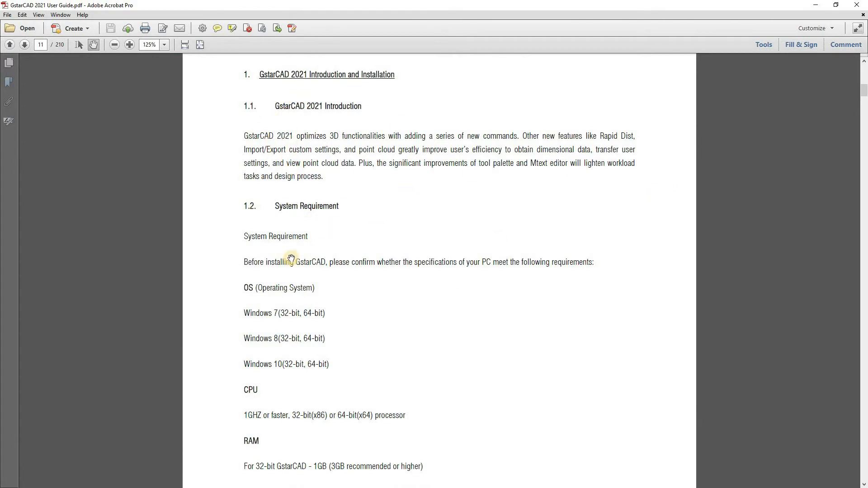
pyautogui.moveTo(326, 282)
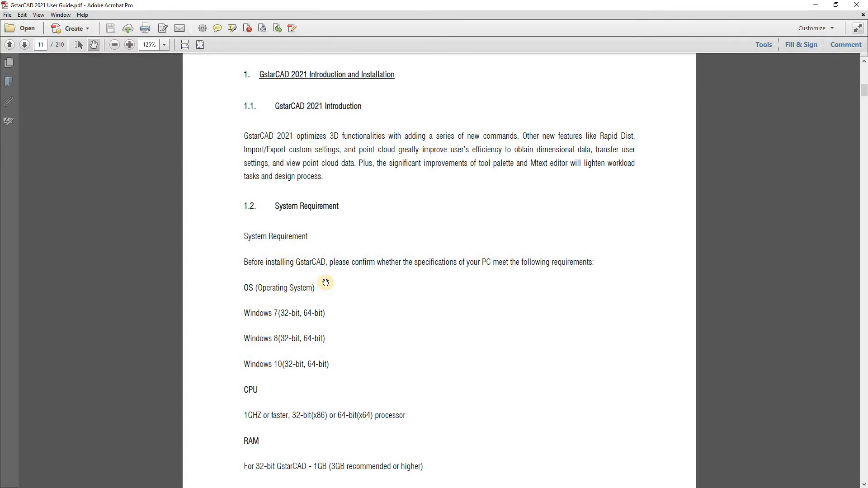
pyautogui.moveTo(357, 275)
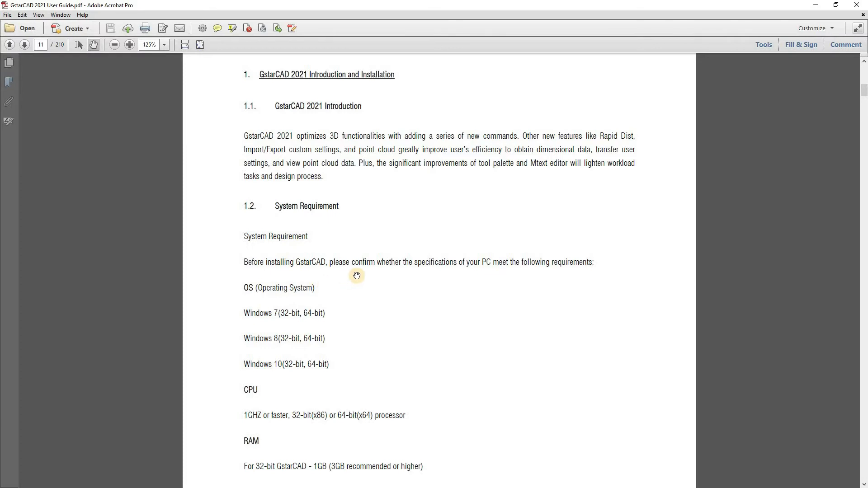
pyautogui.moveTo(326, 222)
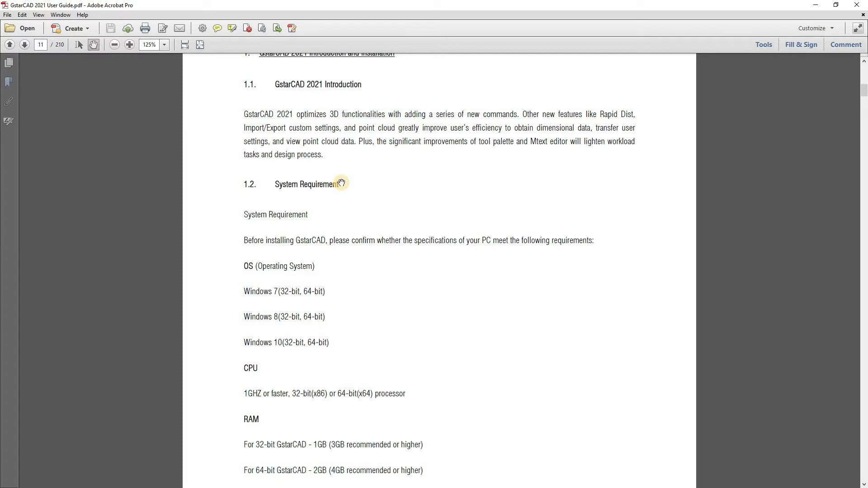
pyautogui.moveTo(268, 310)
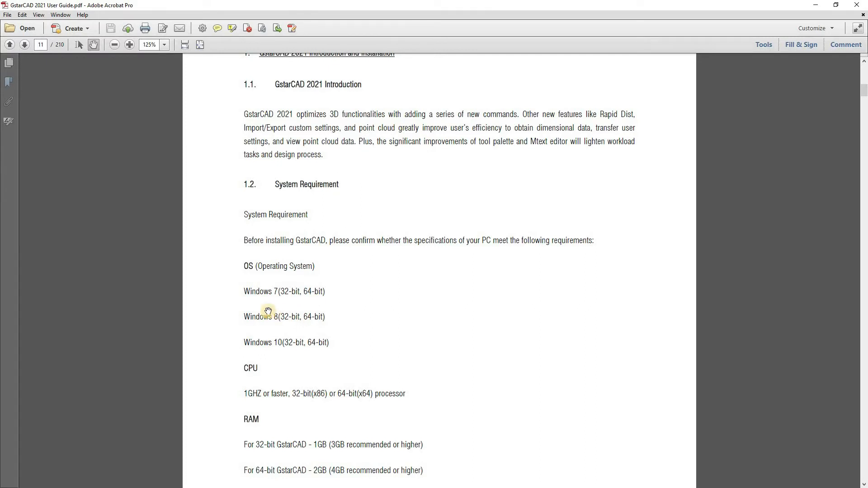
pyautogui.moveTo(280, 353)
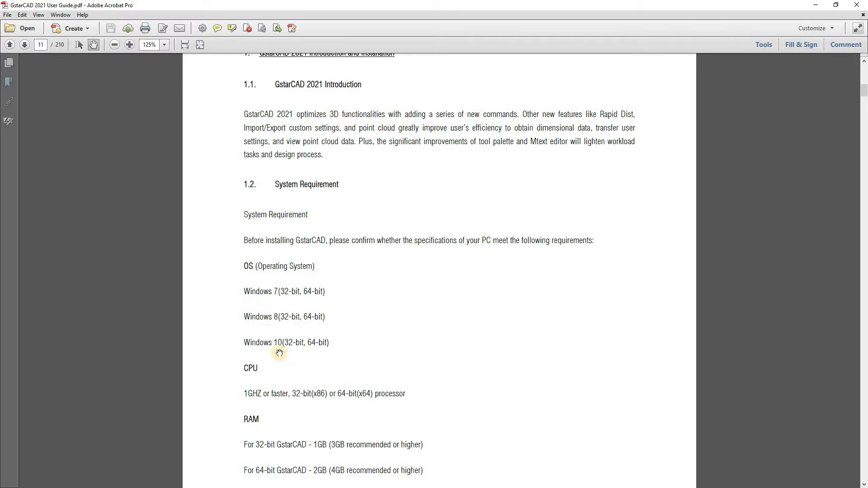
pyautogui.scroll(-3)
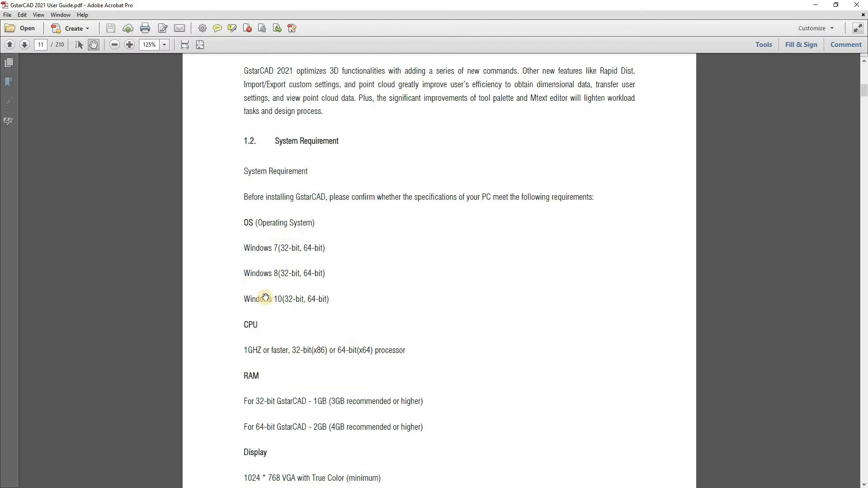
pyautogui.scroll(-3)
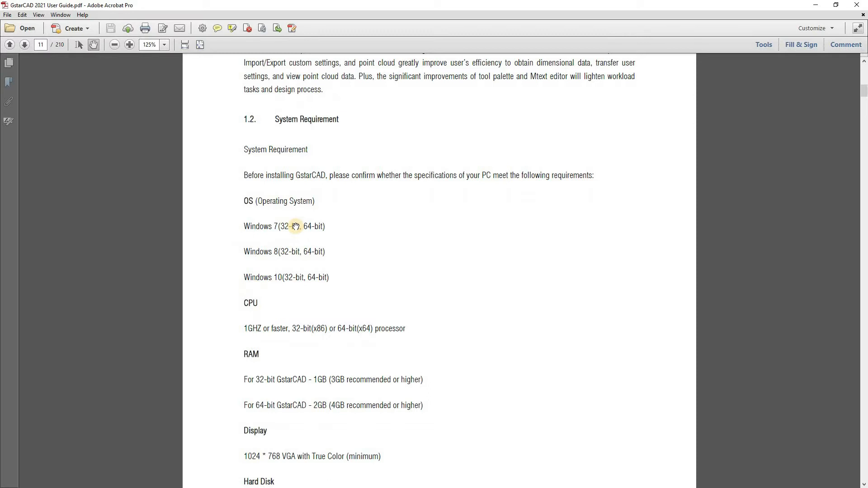
pyautogui.moveTo(352, 235)
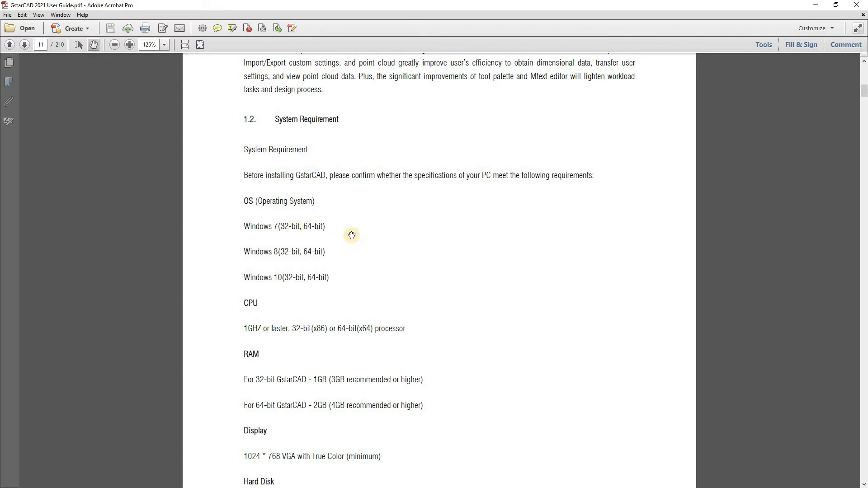
pyautogui.moveTo(289, 220)
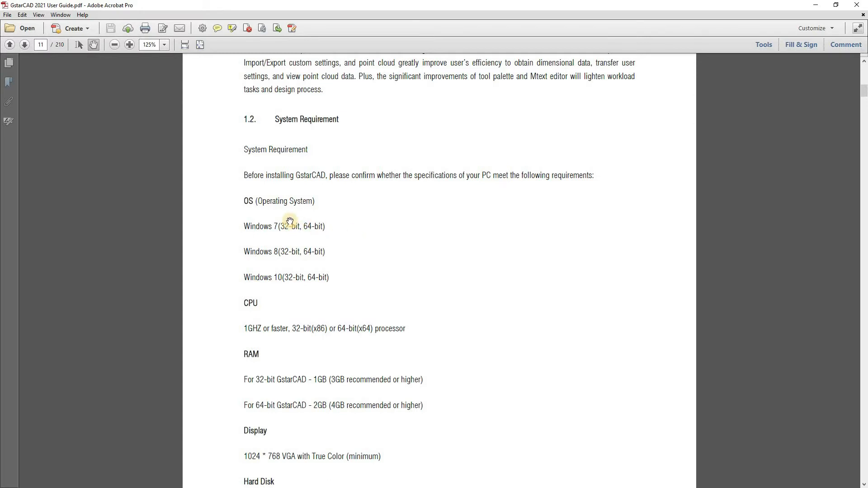
pyautogui.moveTo(240, 337)
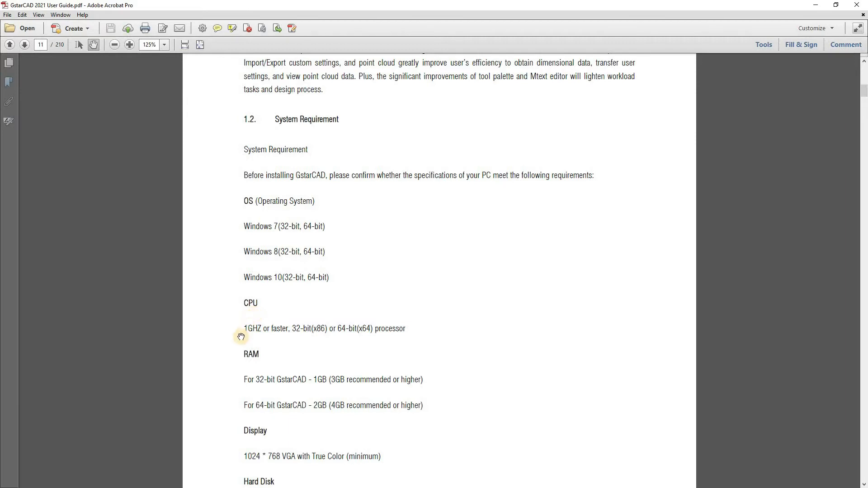
pyautogui.moveTo(354, 327)
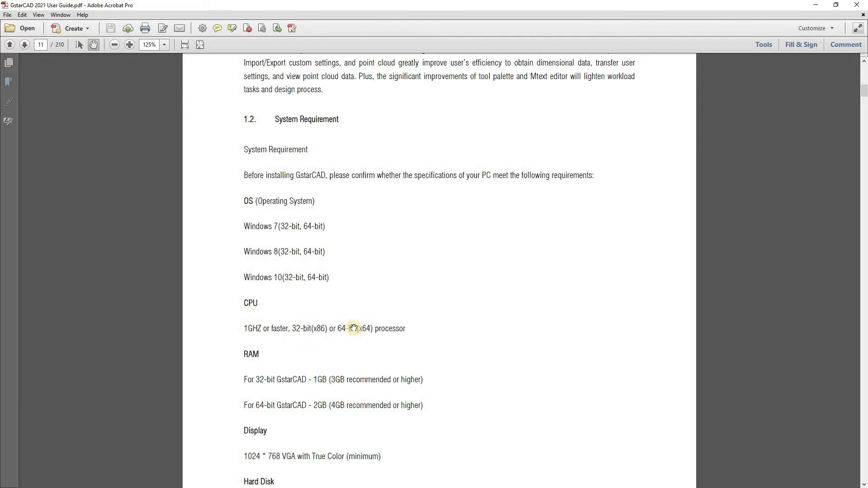
pyautogui.scroll(-3)
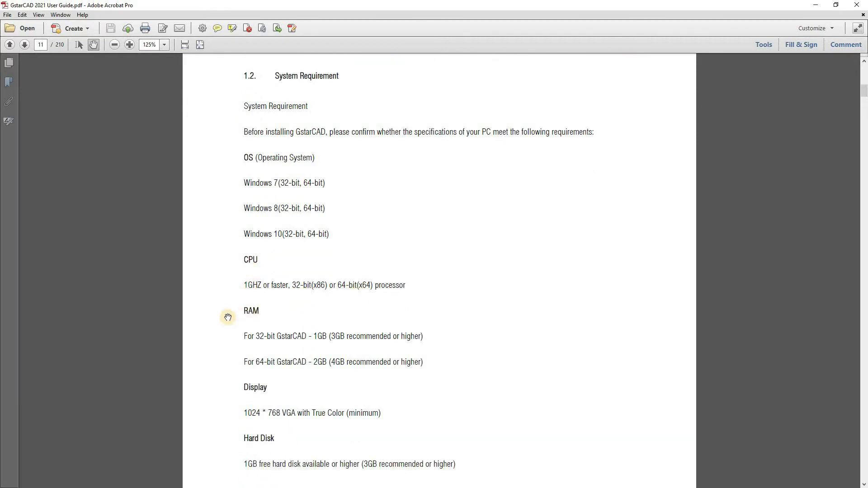
pyautogui.moveTo(272, 341)
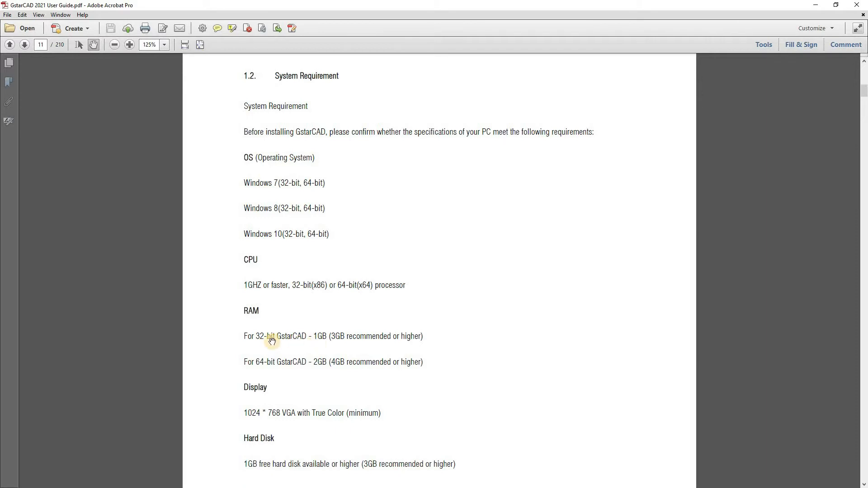
pyautogui.moveTo(318, 367)
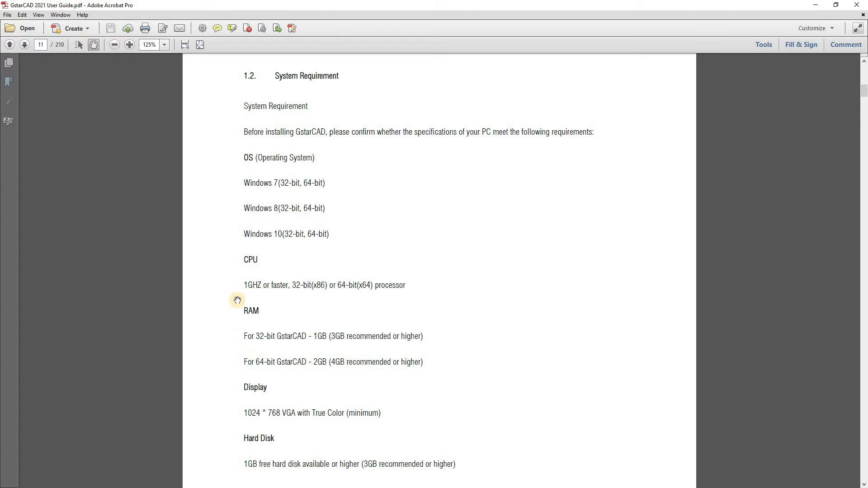
pyautogui.moveTo(309, 314)
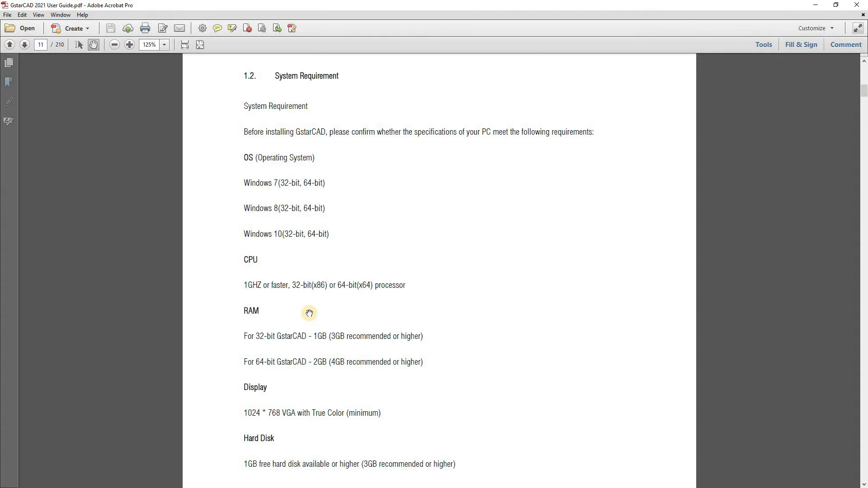
pyautogui.moveTo(261, 345)
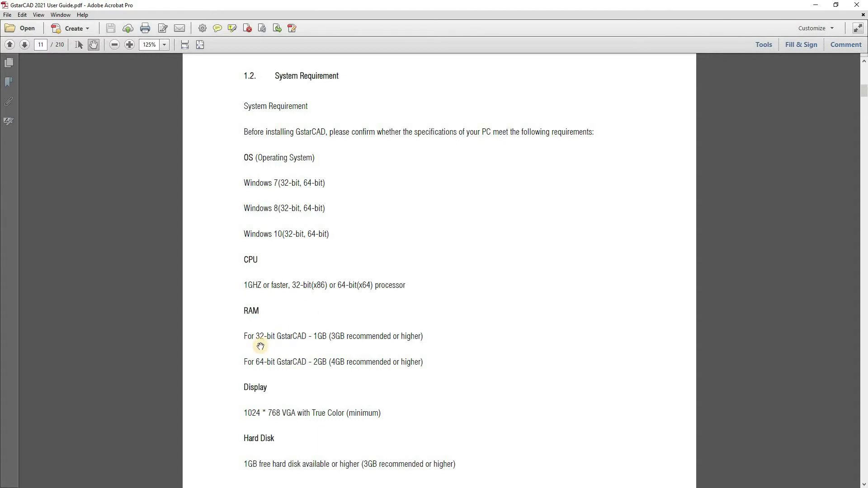
pyautogui.moveTo(297, 362)
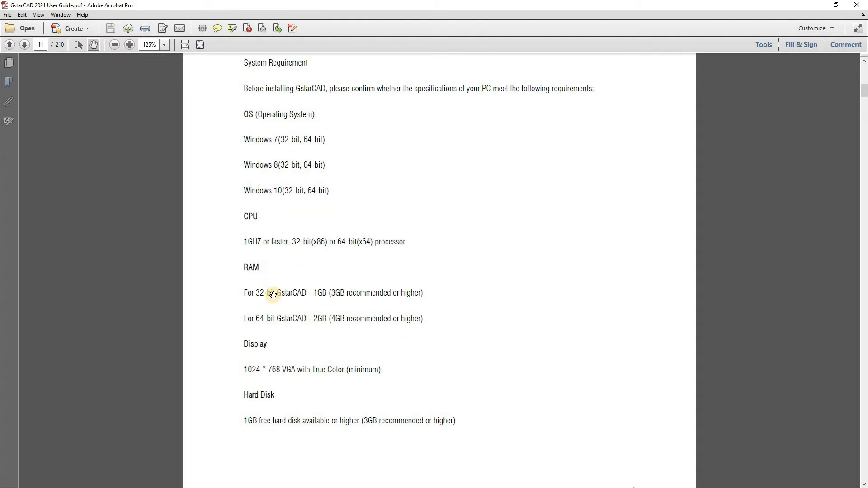
pyautogui.scroll(-3)
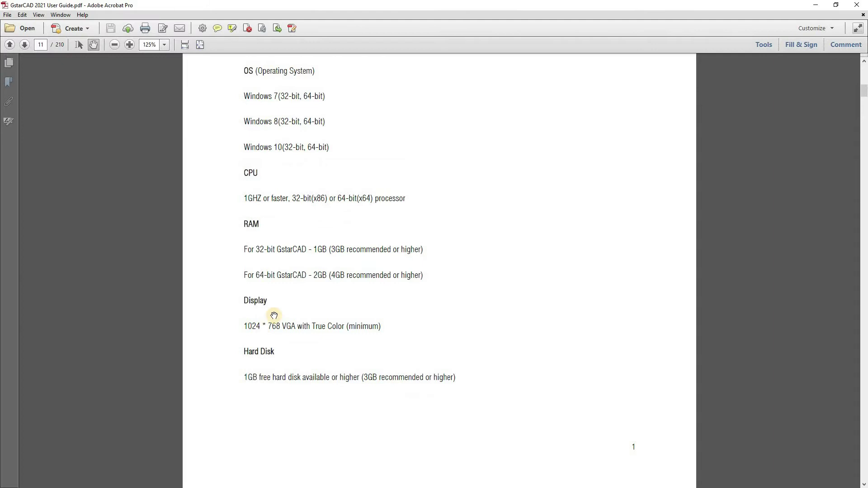
pyautogui.moveTo(288, 338)
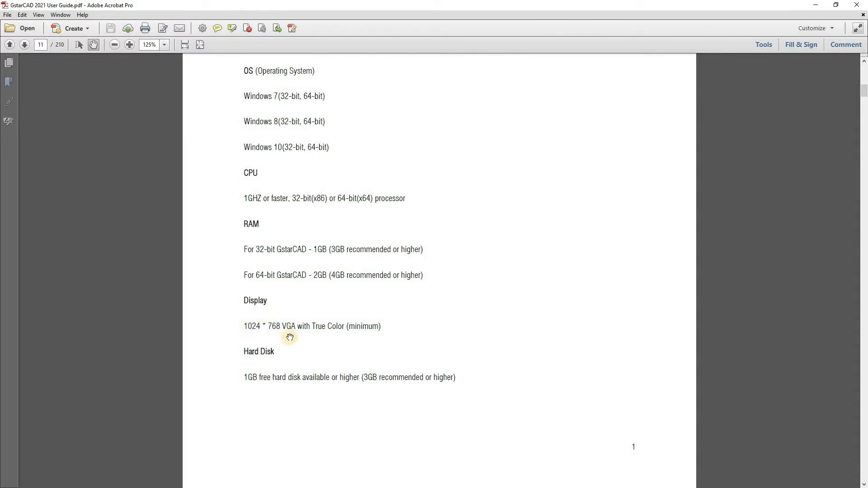
pyautogui.scroll(-3)
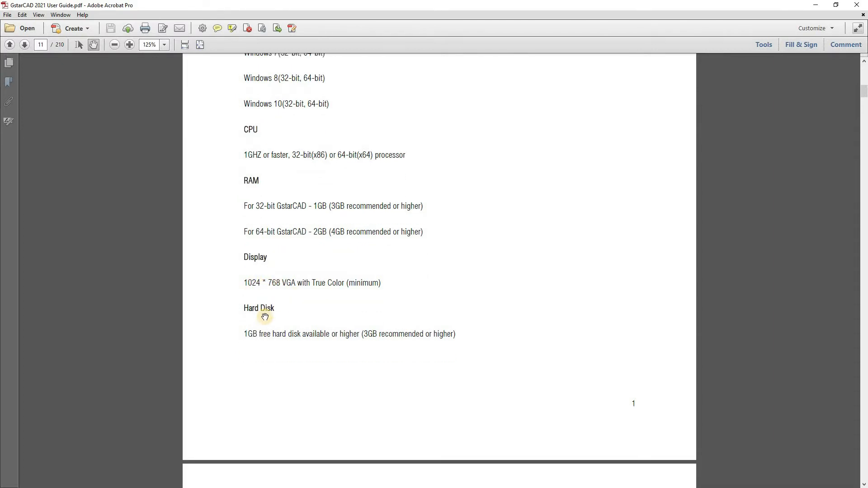
pyautogui.moveTo(302, 331)
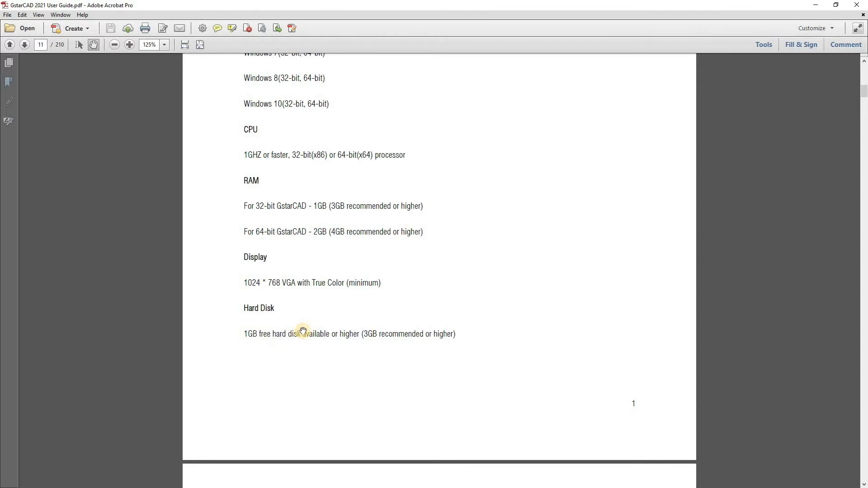
pyautogui.moveTo(349, 333)
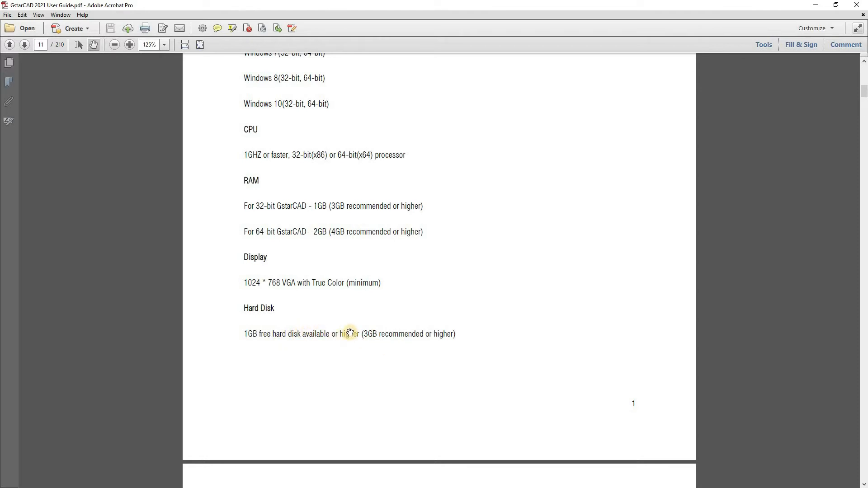
pyautogui.moveTo(421, 343)
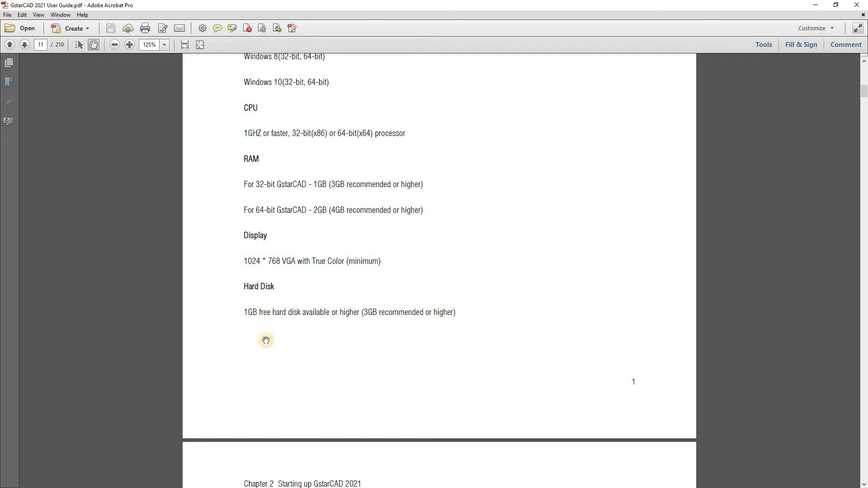
pyautogui.moveTo(315, 322)
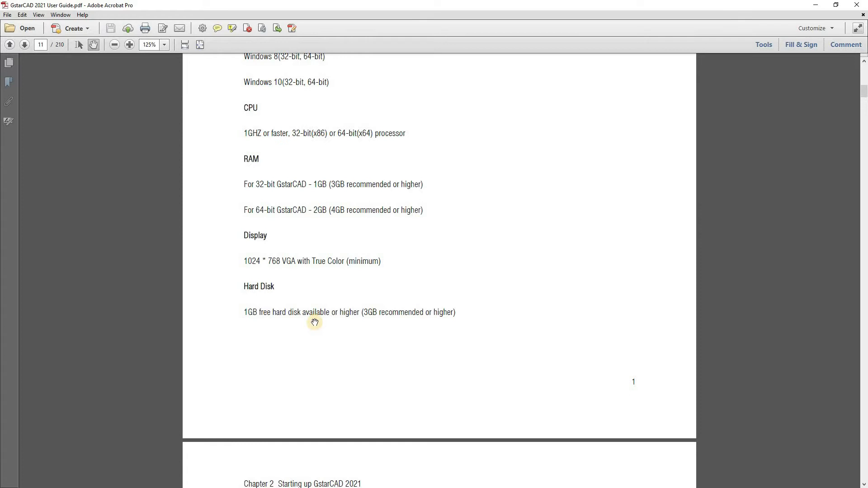
# Scroll to page 12's section 1.3 Installation, through step 1's confirmation dialog and step 2's Install Wizard
pyautogui.scroll(-3)
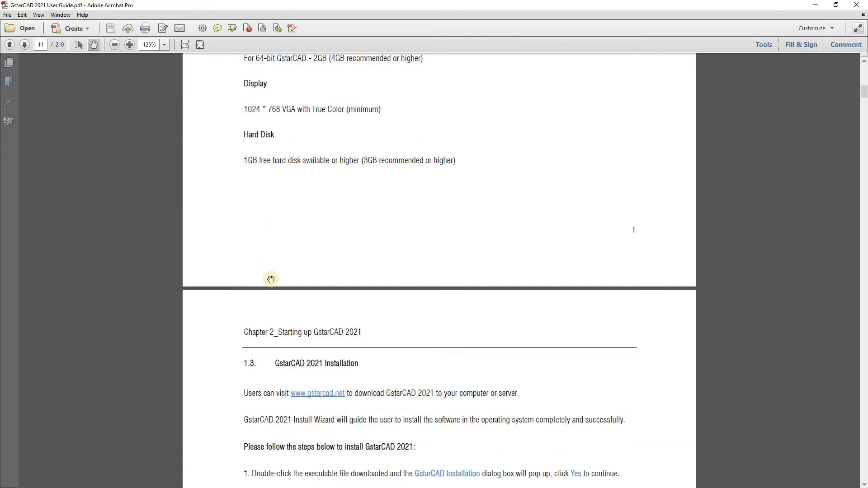
pyautogui.scroll(-3)
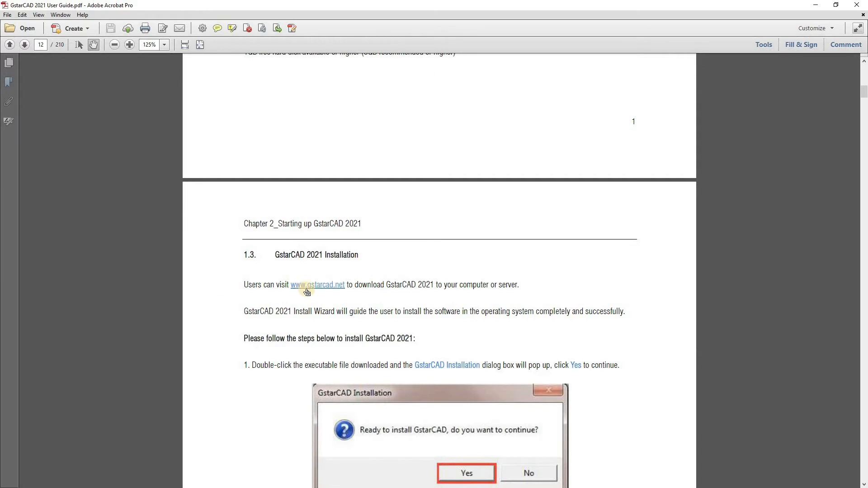
pyautogui.moveTo(344, 287)
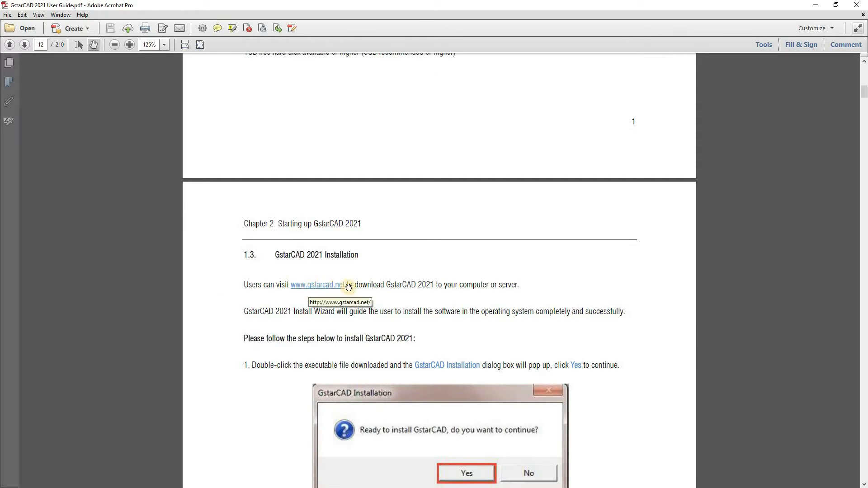
pyautogui.moveTo(389, 290)
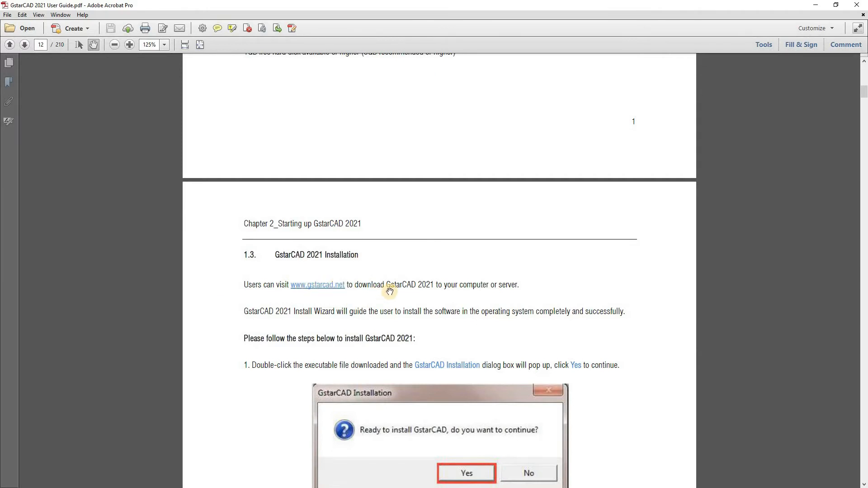
pyautogui.moveTo(469, 285)
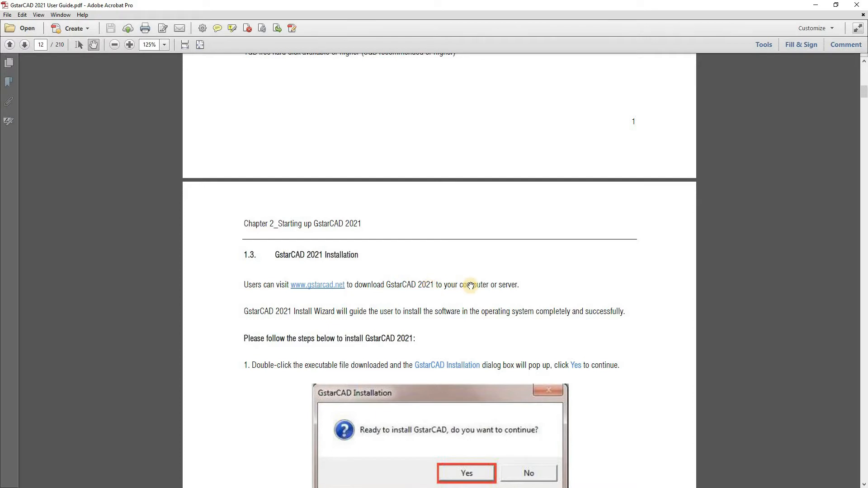
pyautogui.scroll(-3)
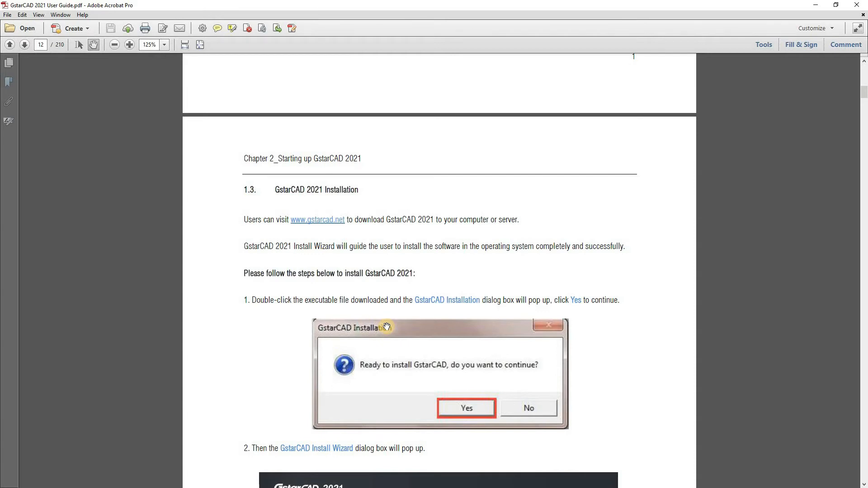
pyautogui.scroll(3)
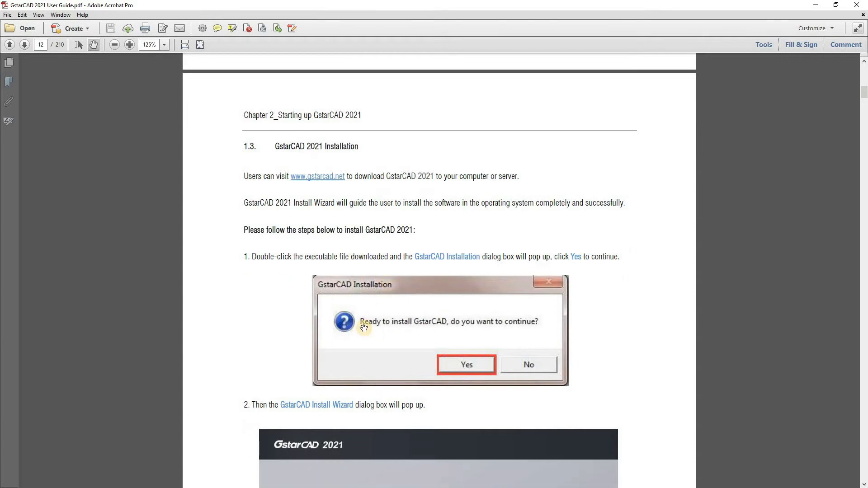
pyautogui.moveTo(421, 326)
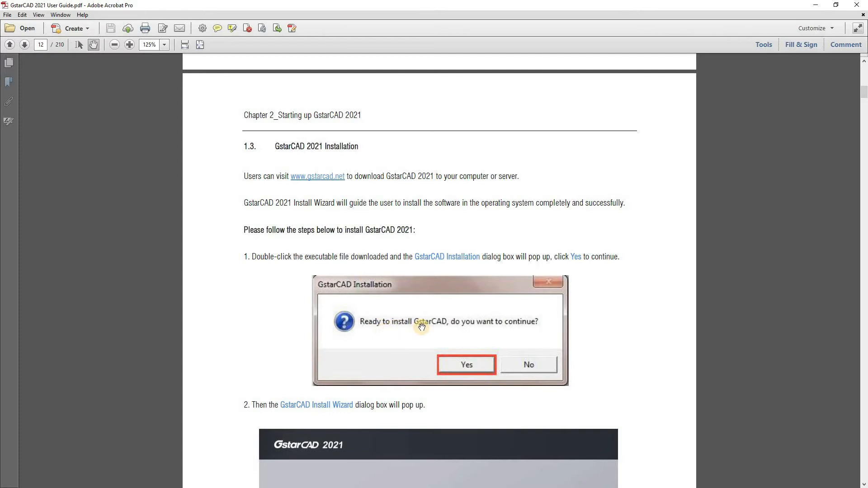
pyautogui.moveTo(497, 360)
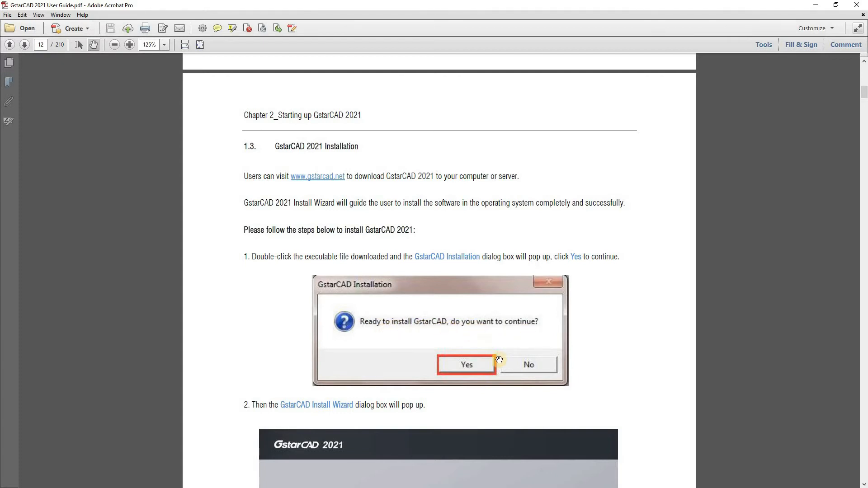
pyautogui.scroll(-3)
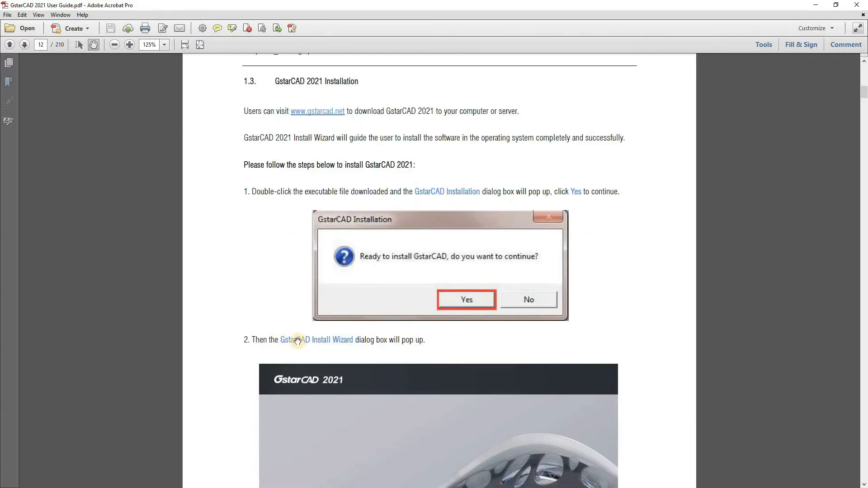
pyautogui.moveTo(356, 342)
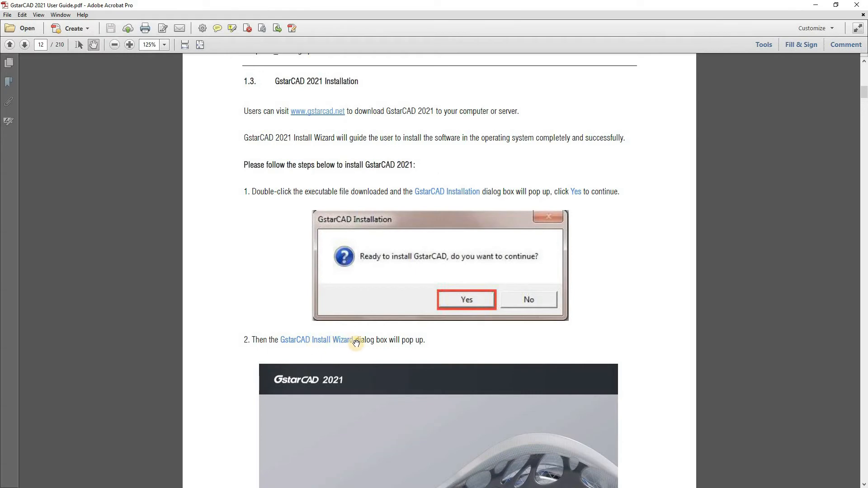
# Scroll past the Install Wizard image to page 13's step 3 on destination path and Options
pyautogui.scroll(-3)
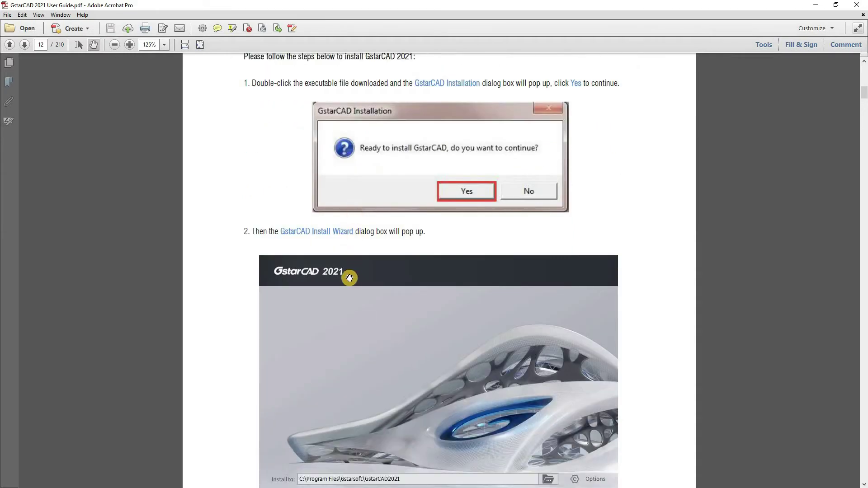
pyautogui.scroll(-3)
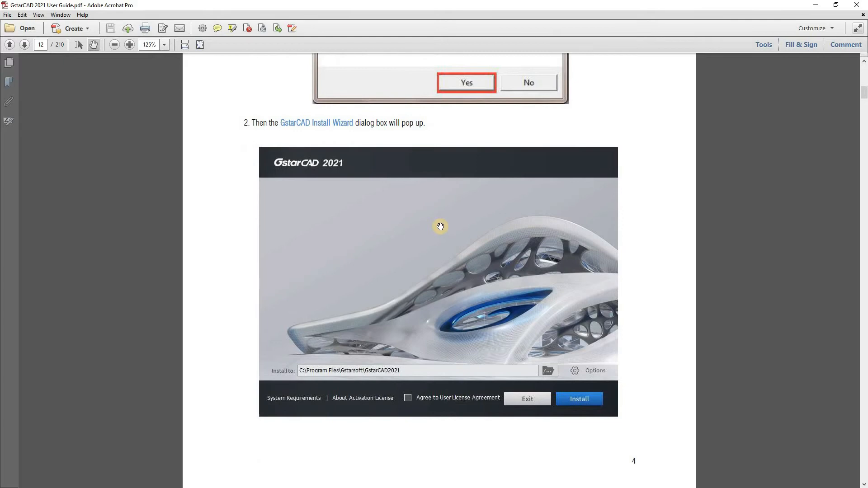
pyautogui.moveTo(408, 400)
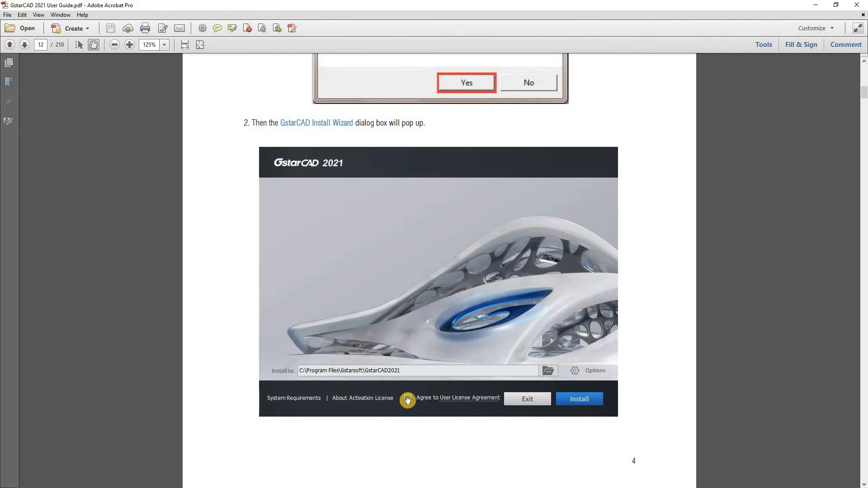
pyautogui.moveTo(413, 266)
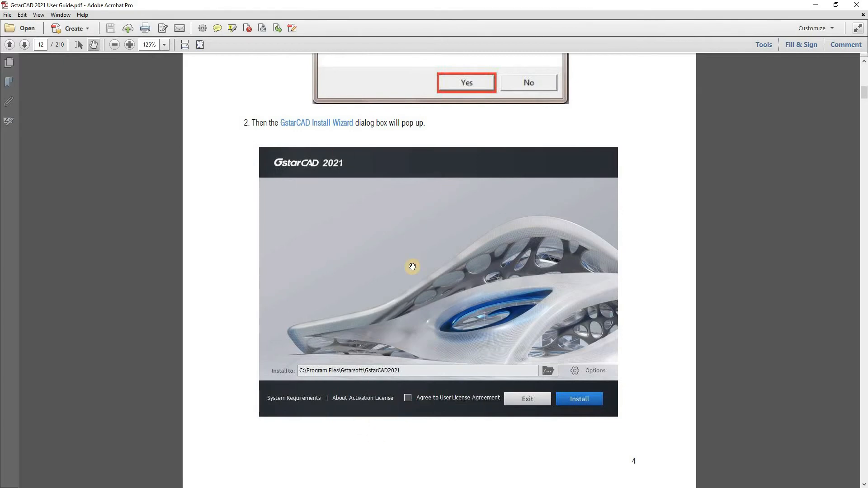
pyautogui.moveTo(587, 402)
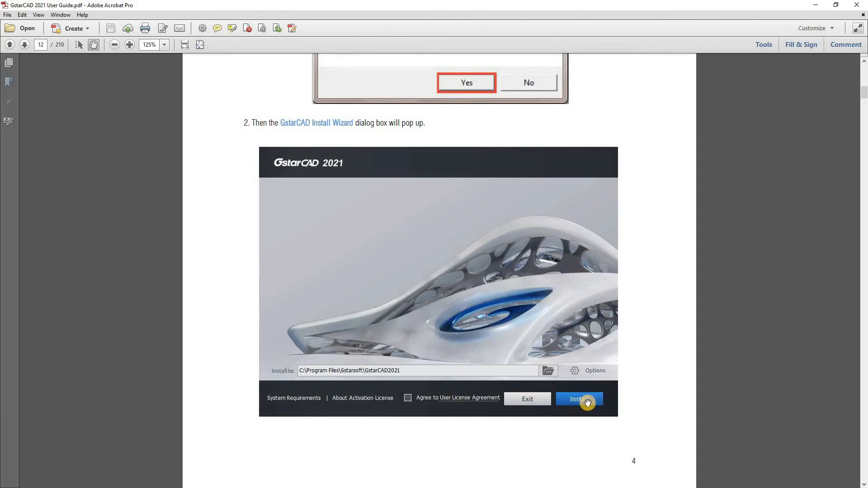
pyautogui.scroll(-3)
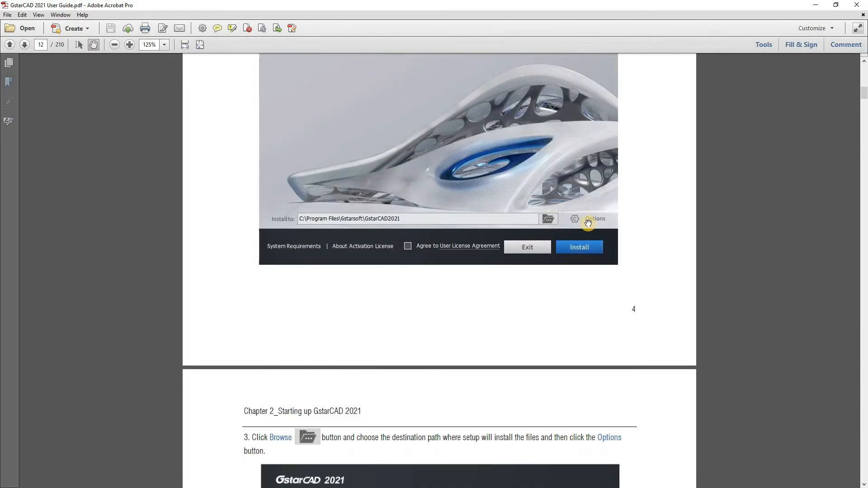
pyautogui.scroll(-3)
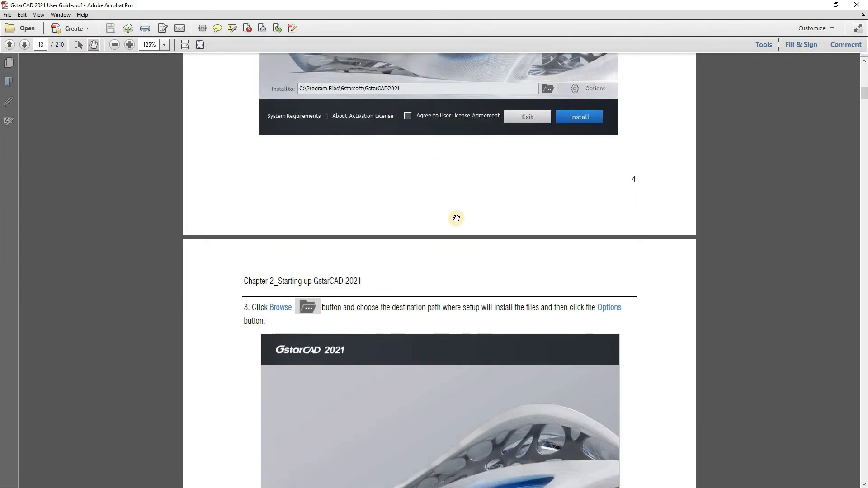
# Scroll to step 4 and its Options feature-selection screenshot on page 13
pyautogui.scroll(-3)
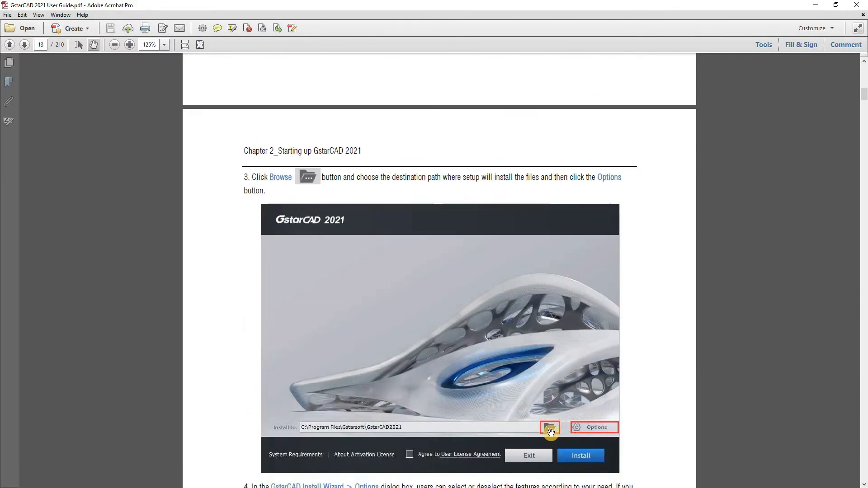
pyautogui.moveTo(435, 234)
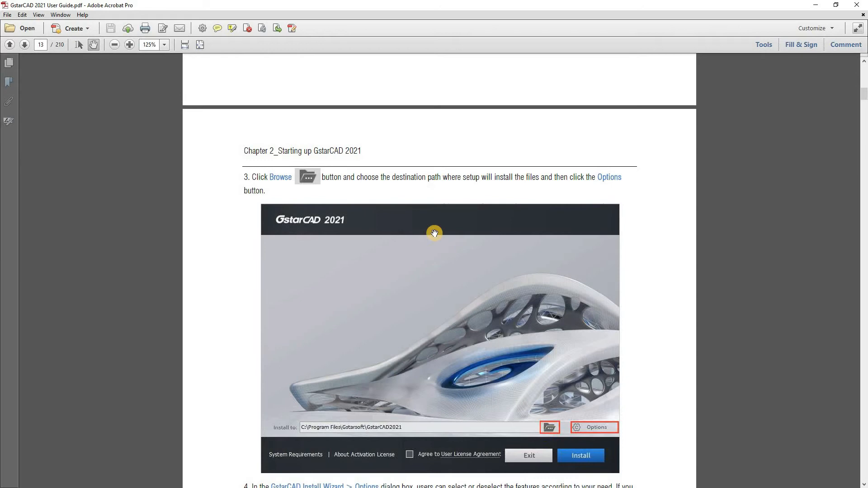
pyautogui.moveTo(581, 178)
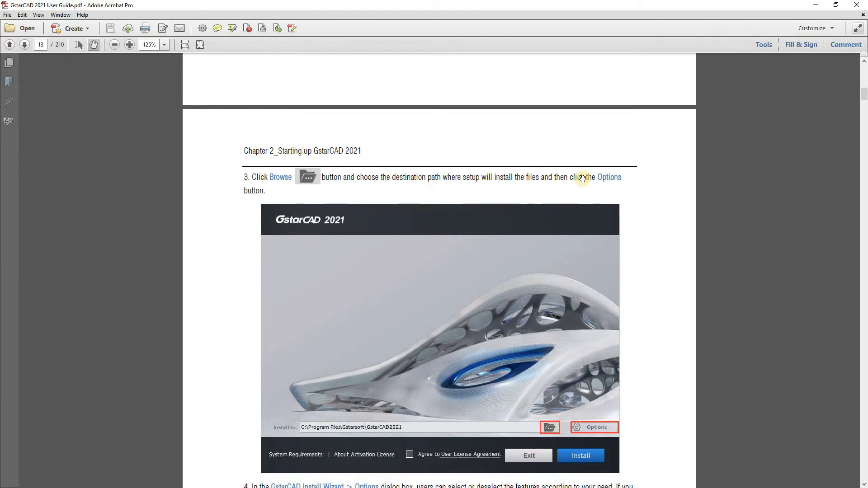
pyautogui.moveTo(598, 427)
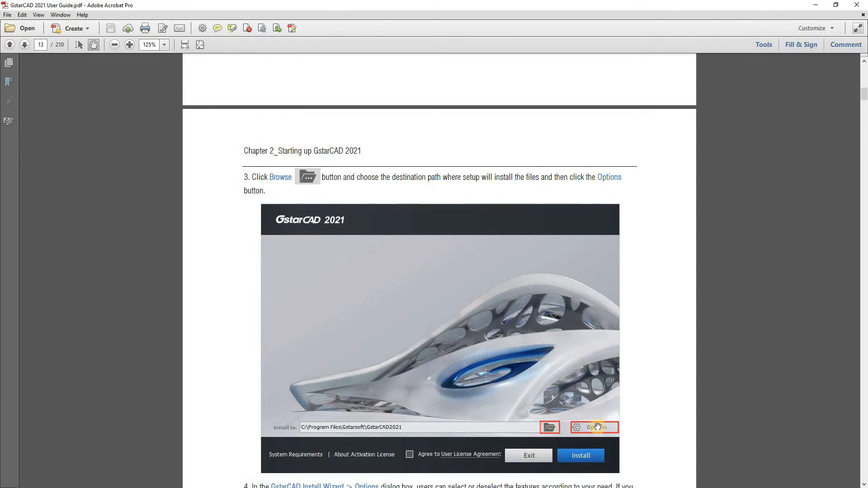
pyautogui.scroll(-3)
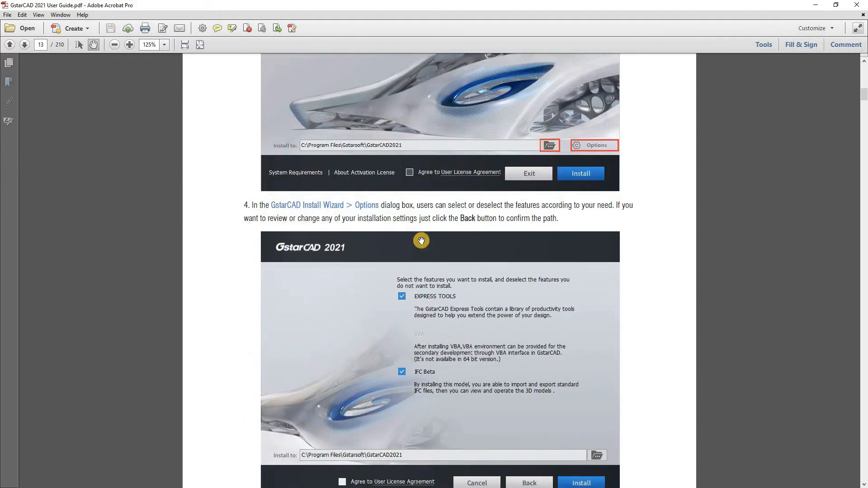
# Move past the Options screenshot to step 5 on accepting the Gstarsoft Software License Agreement
pyautogui.scroll(3)
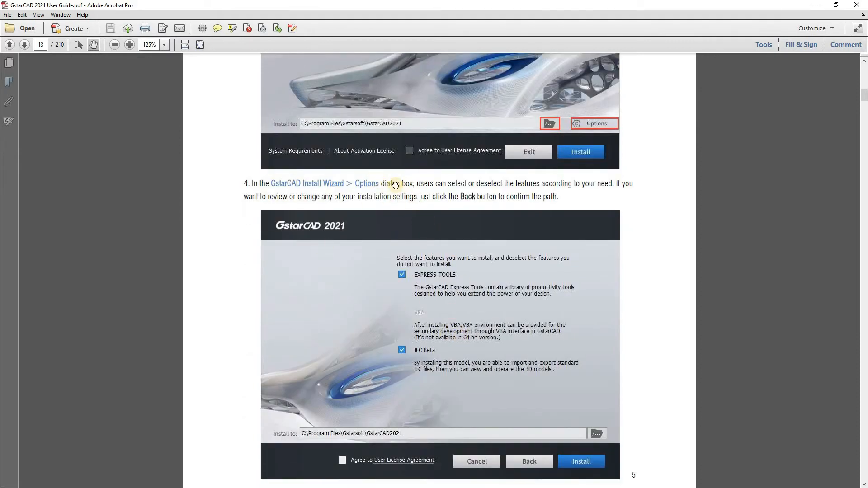
pyautogui.moveTo(522, 266)
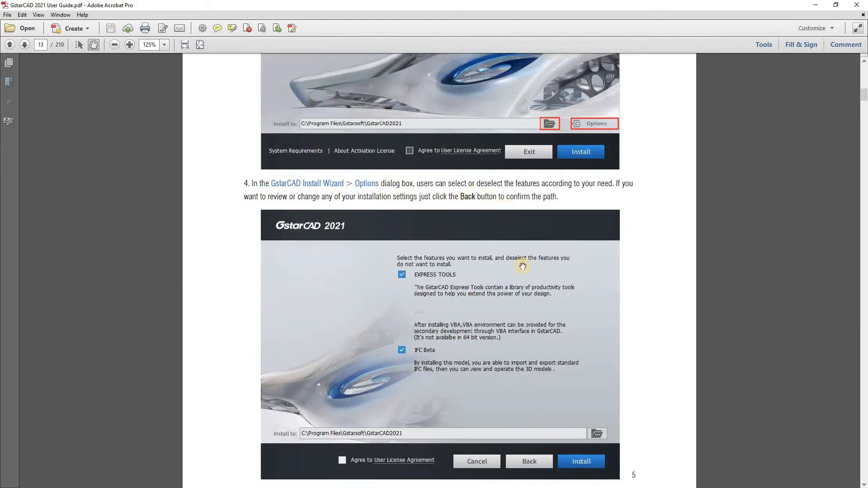
pyautogui.moveTo(308, 316)
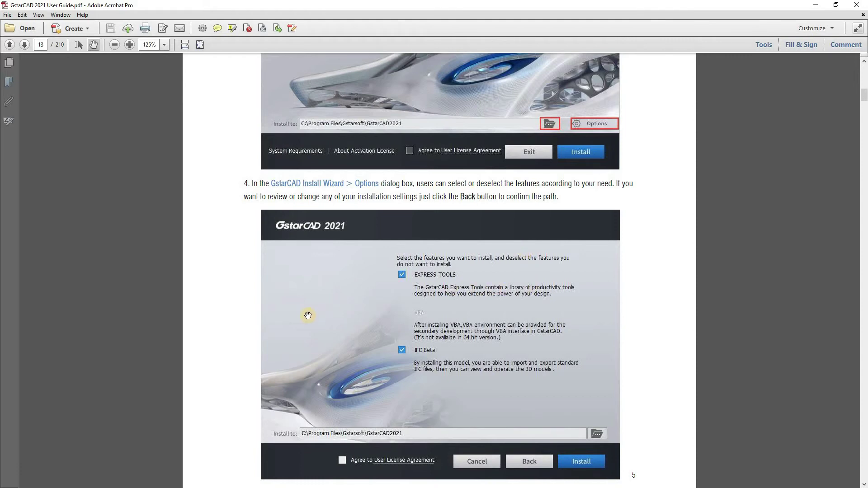
pyautogui.moveTo(308, 316)
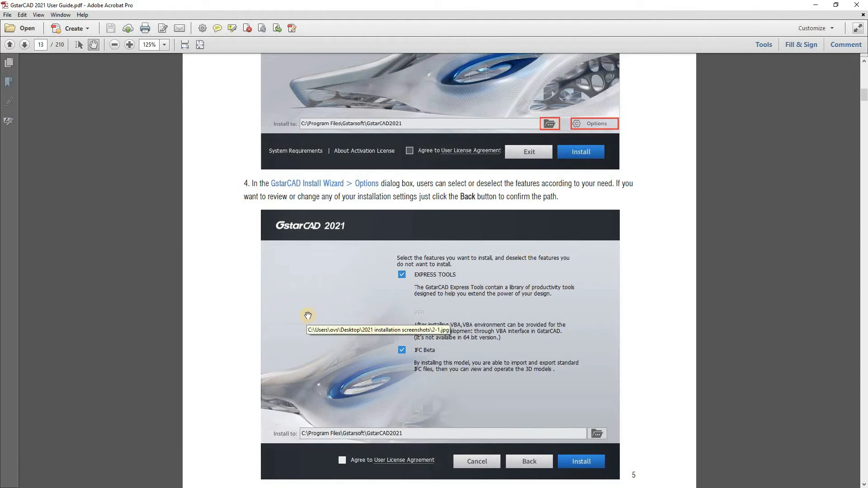
pyautogui.moveTo(510, 201)
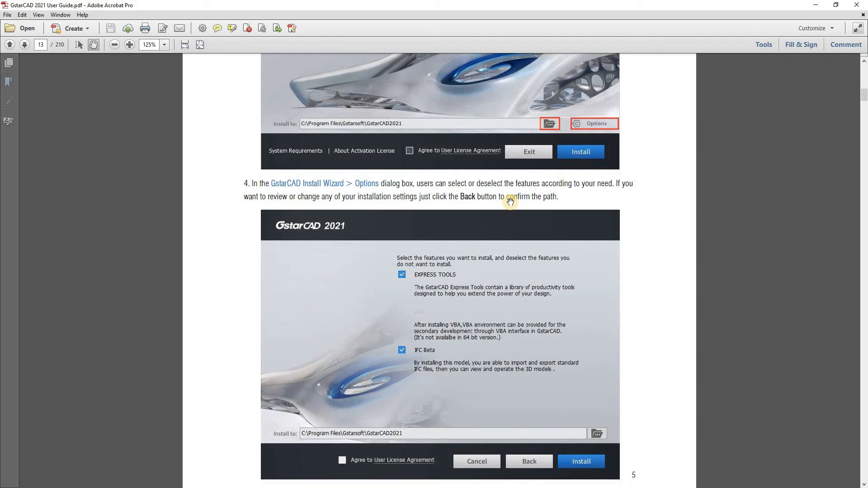
pyautogui.moveTo(402, 277)
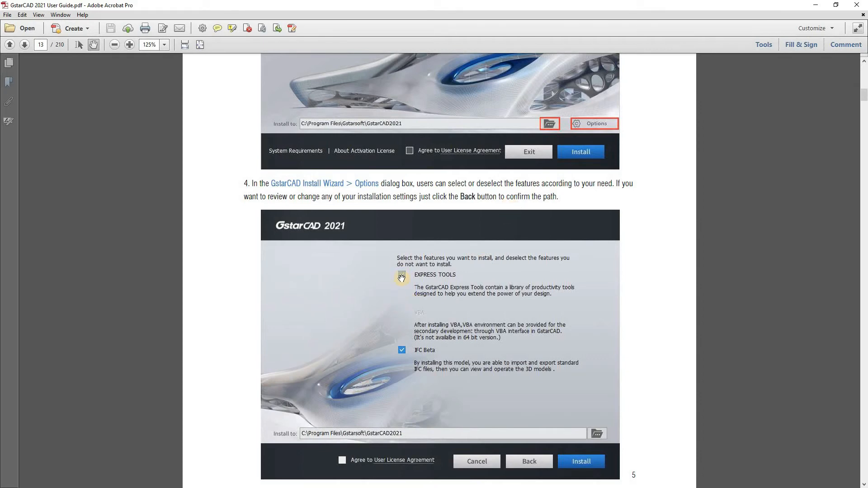
pyautogui.click(402, 275)
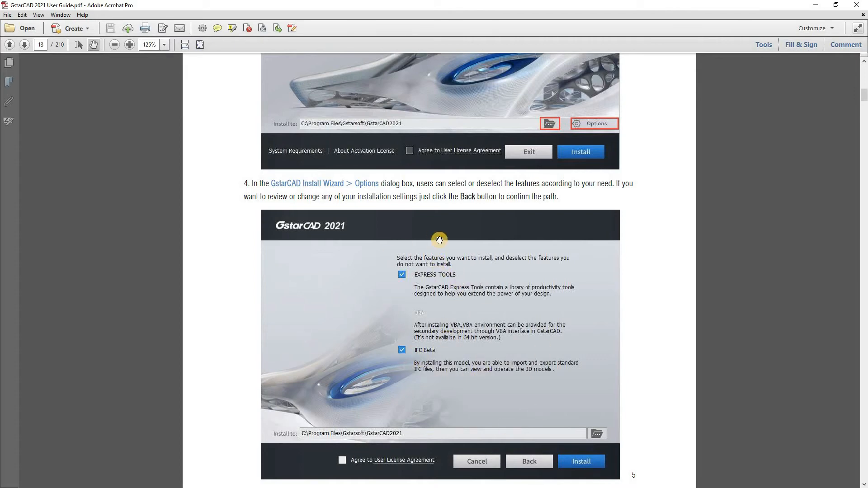
pyautogui.moveTo(440, 240)
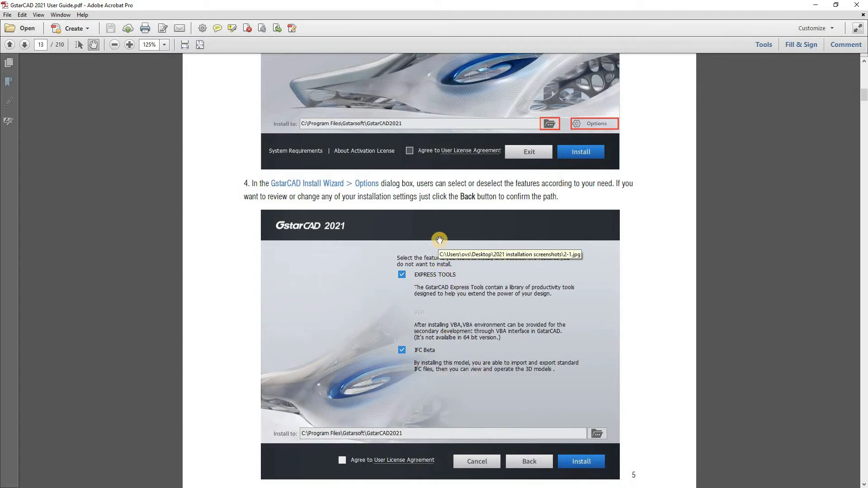
pyautogui.scroll(-3)
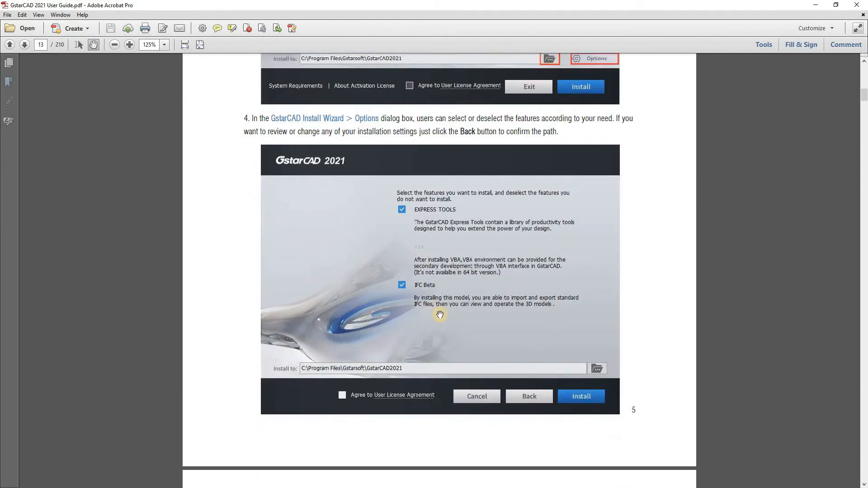
pyautogui.moveTo(426, 305)
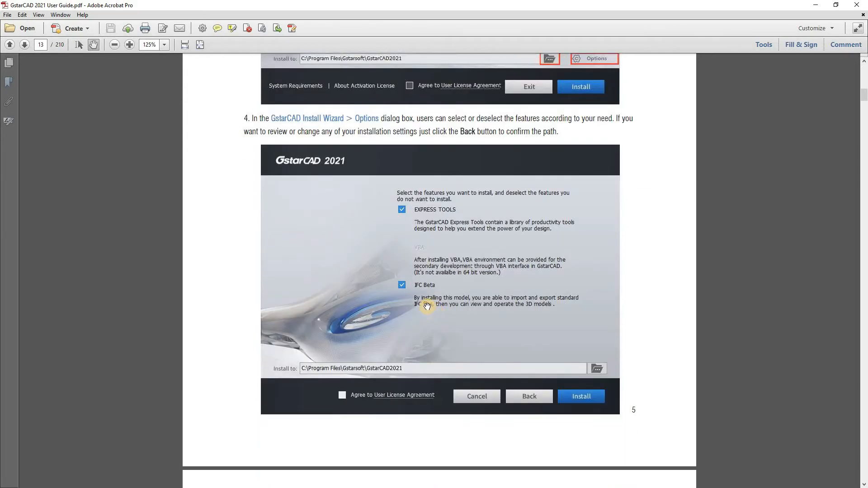
pyautogui.moveTo(492, 298)
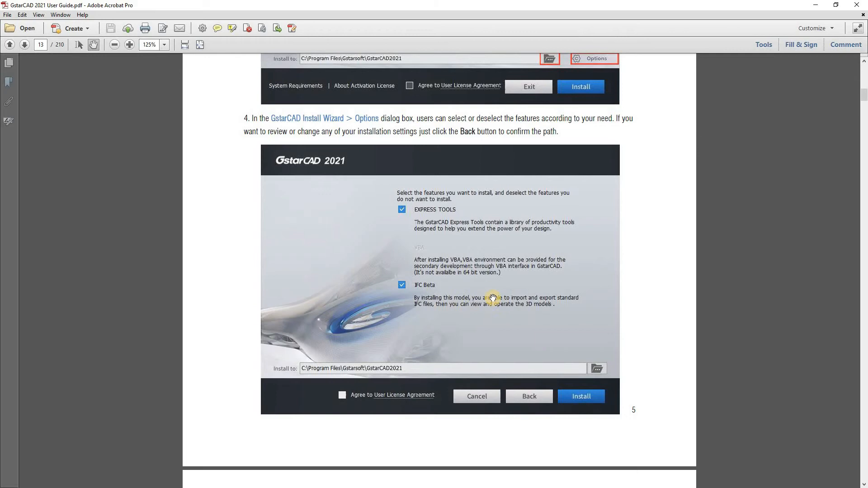
pyautogui.moveTo(411, 297)
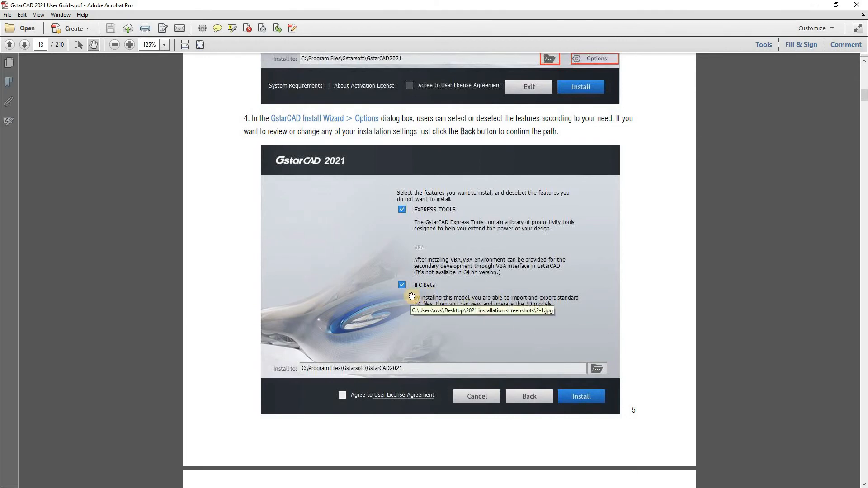
pyautogui.moveTo(409, 317)
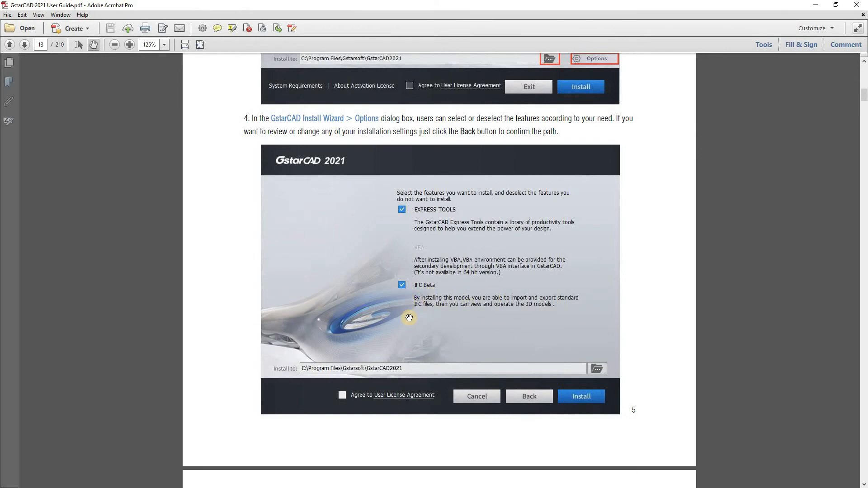
pyautogui.moveTo(367, 274)
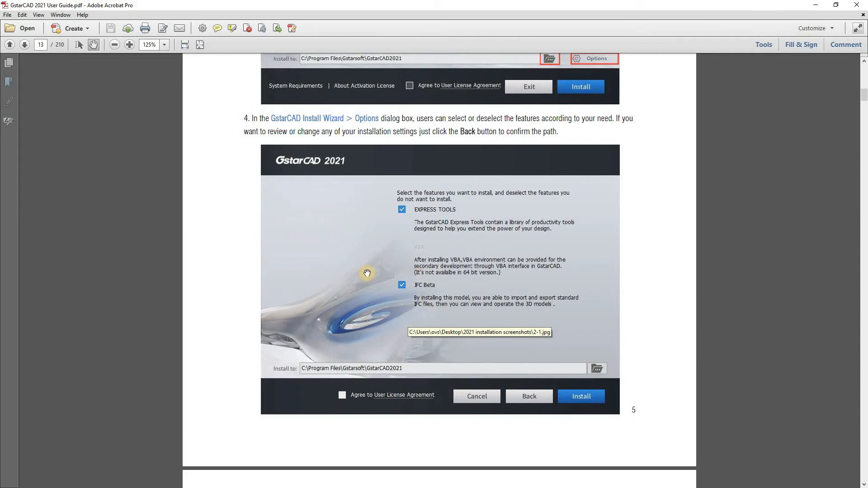
pyautogui.moveTo(402, 288)
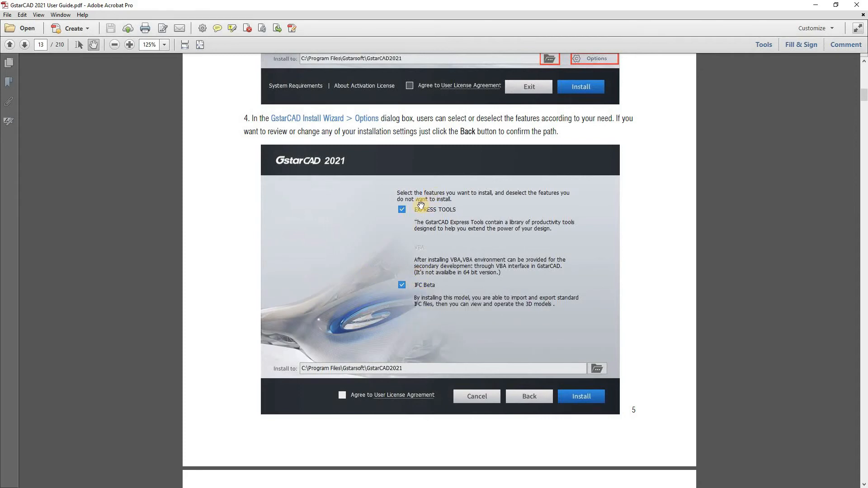
pyautogui.moveTo(399, 252)
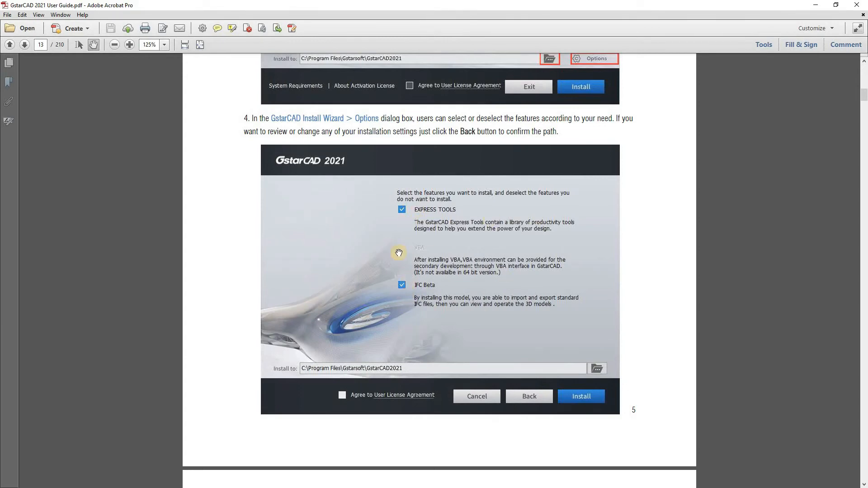
pyautogui.scroll(-3)
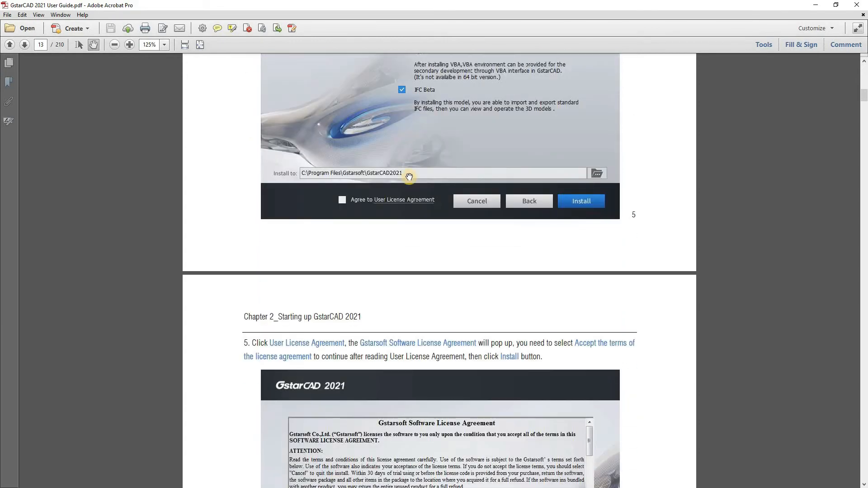
# Scroll through step 6's installation-progress screenshots to page 15's step 7 on choosing a workspace
pyautogui.scroll(-3)
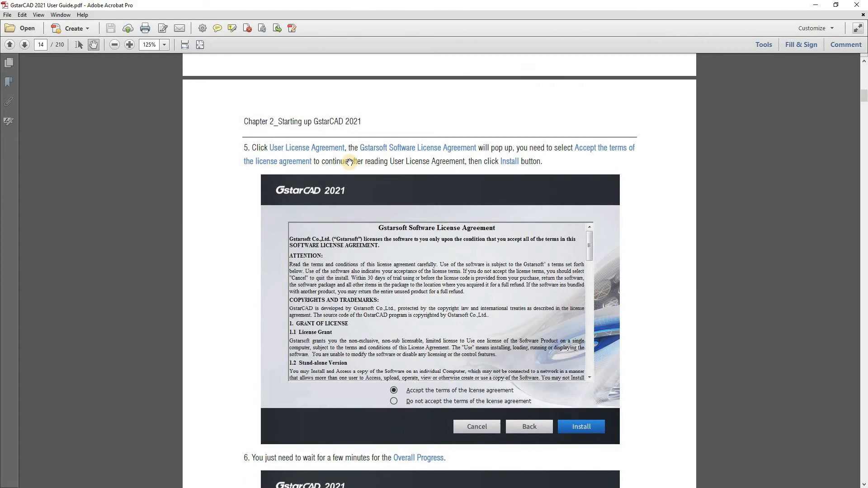
pyautogui.moveTo(336, 125)
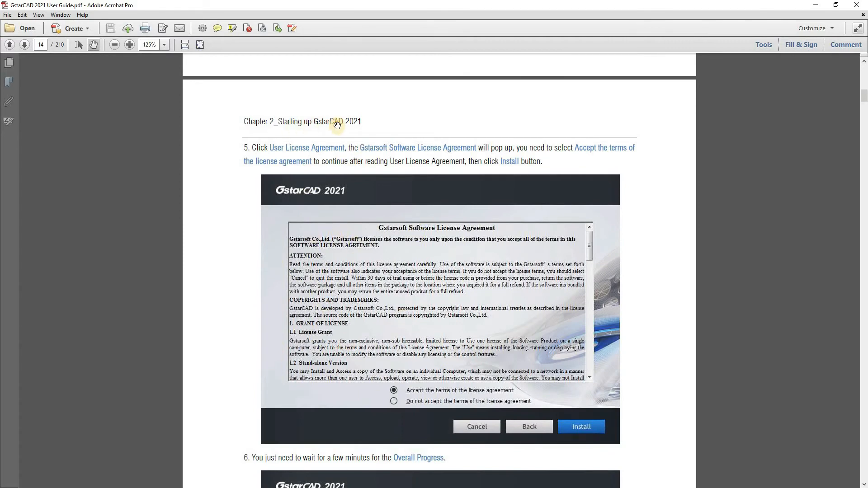
pyautogui.moveTo(347, 242)
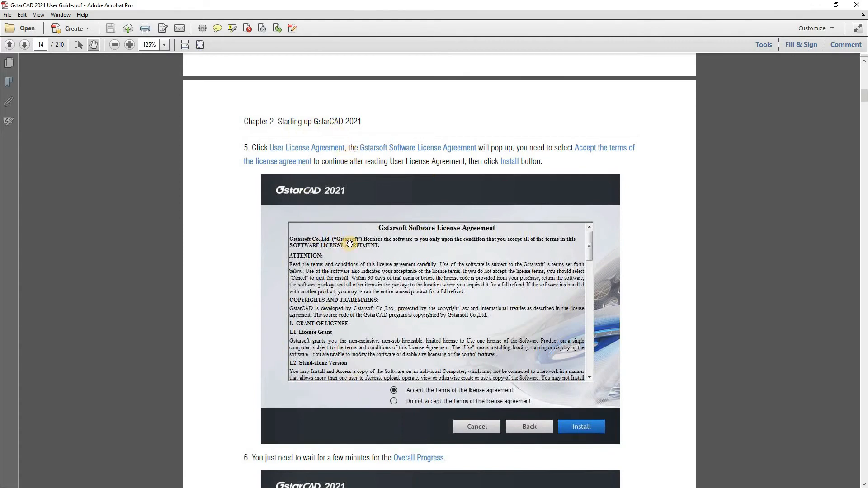
pyautogui.moveTo(409, 392)
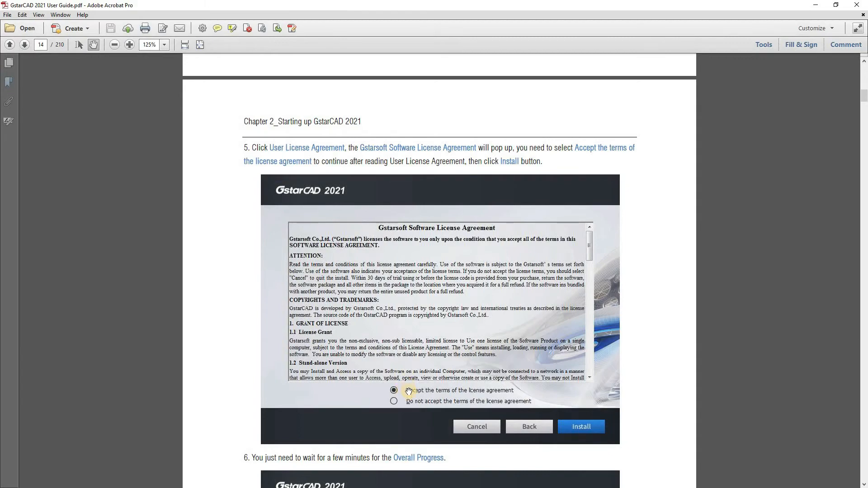
pyautogui.moveTo(349, 237)
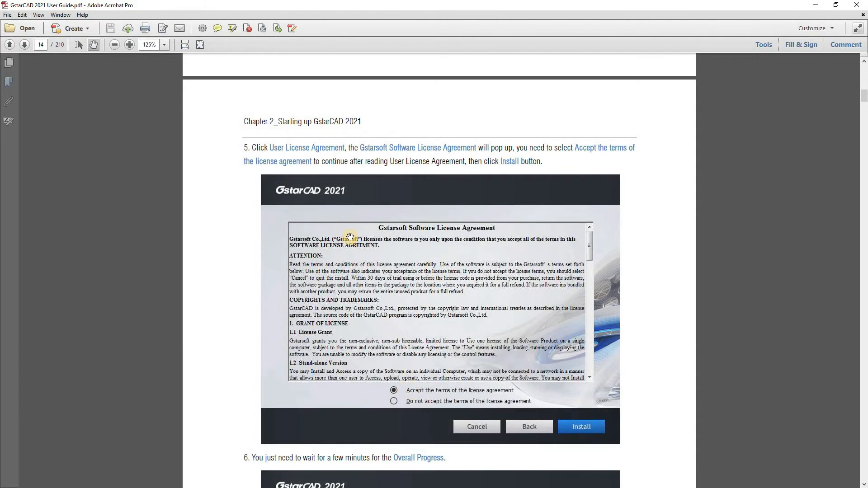
pyautogui.scroll(-3)
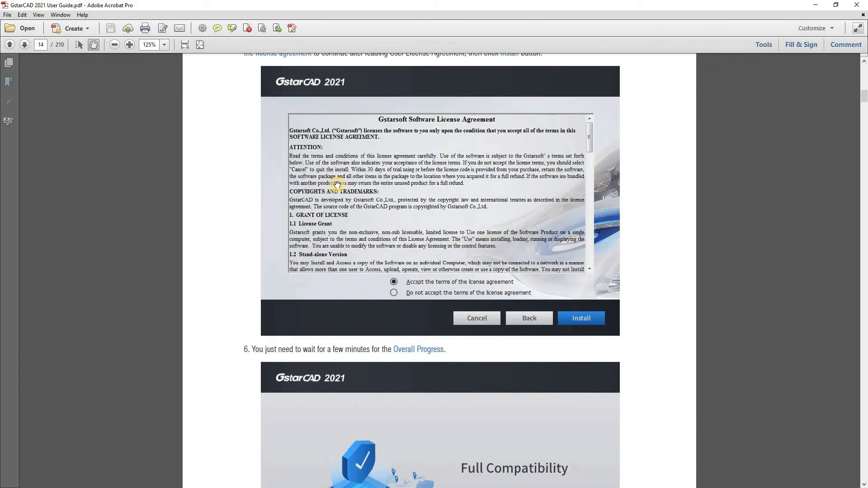
pyautogui.scroll(-3)
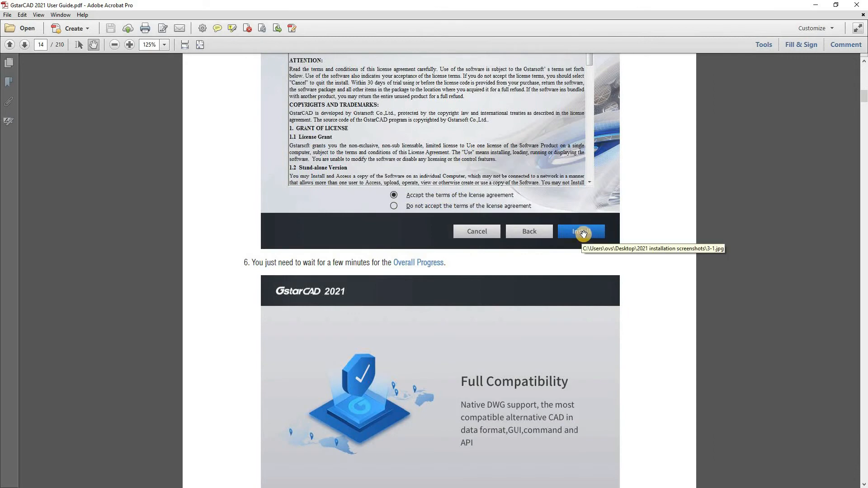
pyautogui.scroll(-3)
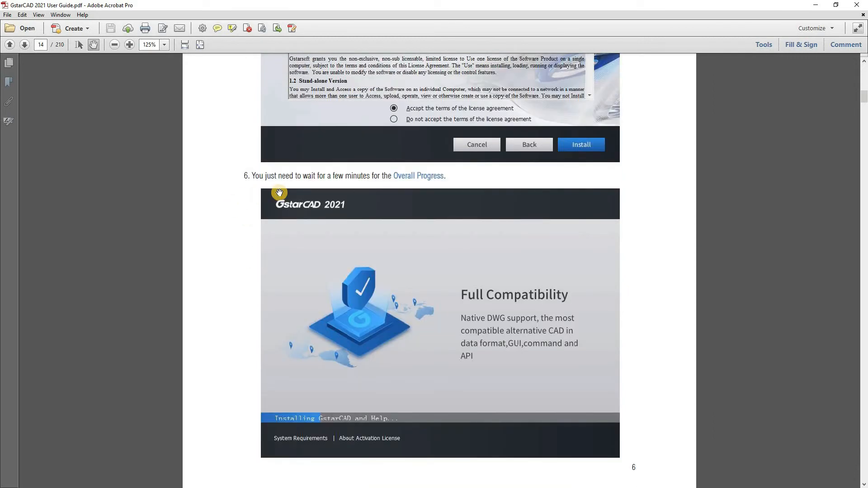
pyautogui.moveTo(348, 267)
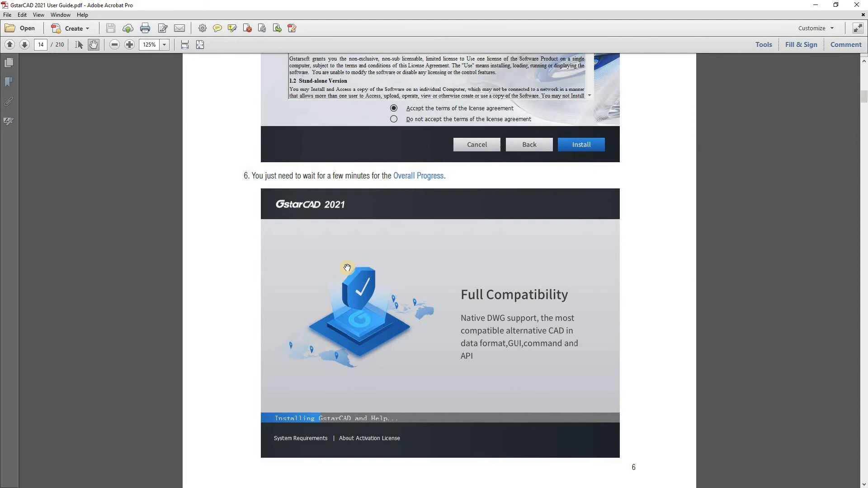
pyautogui.scroll(-3)
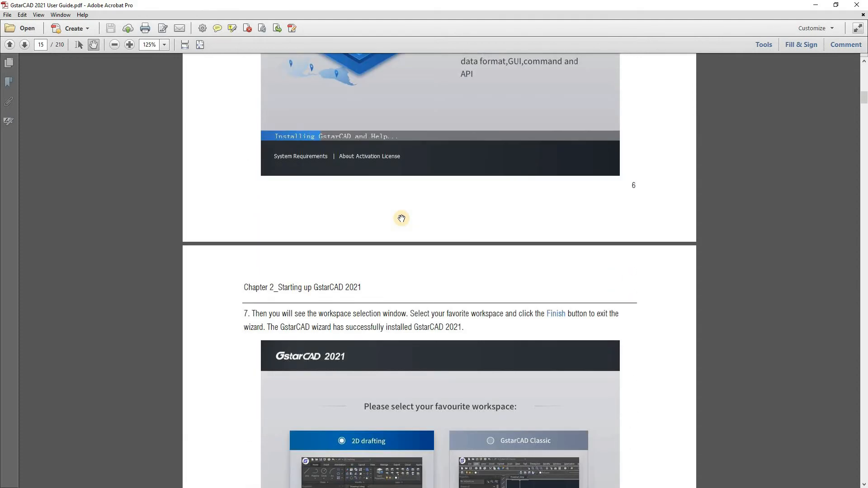
# View step 7's workspace-selection screenshot with its Finish button, then return to GstarCAD's empty Drawing1
pyautogui.scroll(-3)
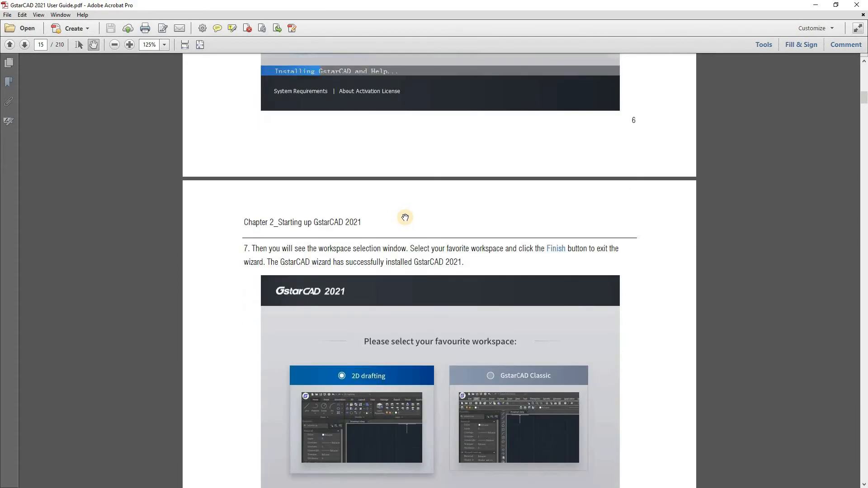
pyautogui.scroll(3)
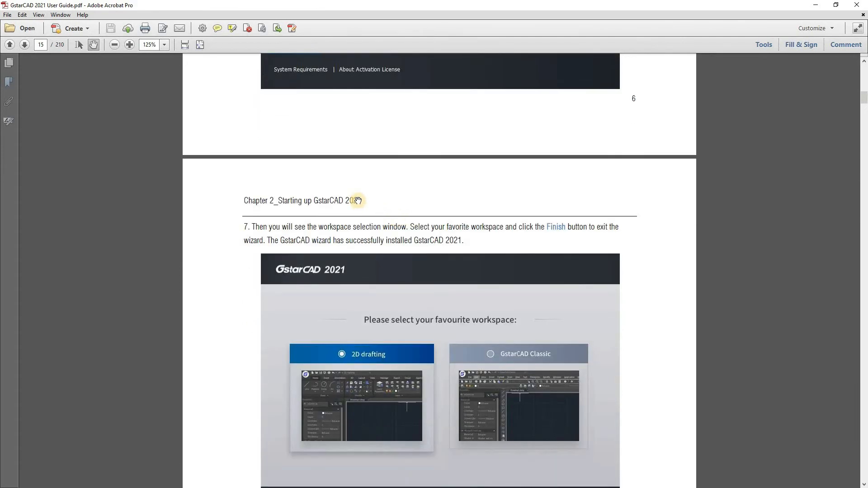
pyautogui.scroll(-3)
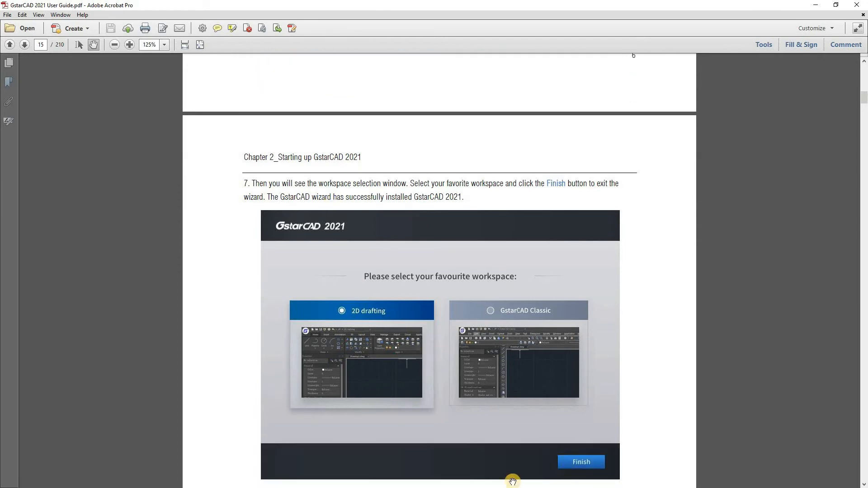
pyautogui.moveTo(388, 312)
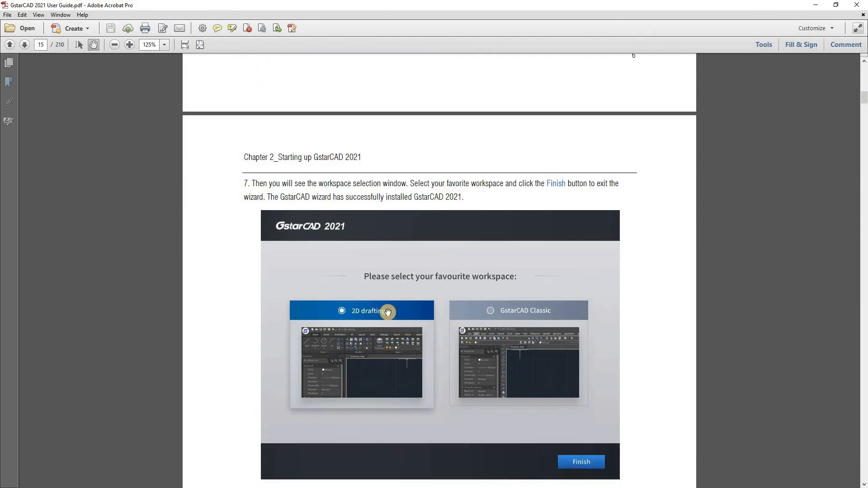
pyautogui.moveTo(369, 315)
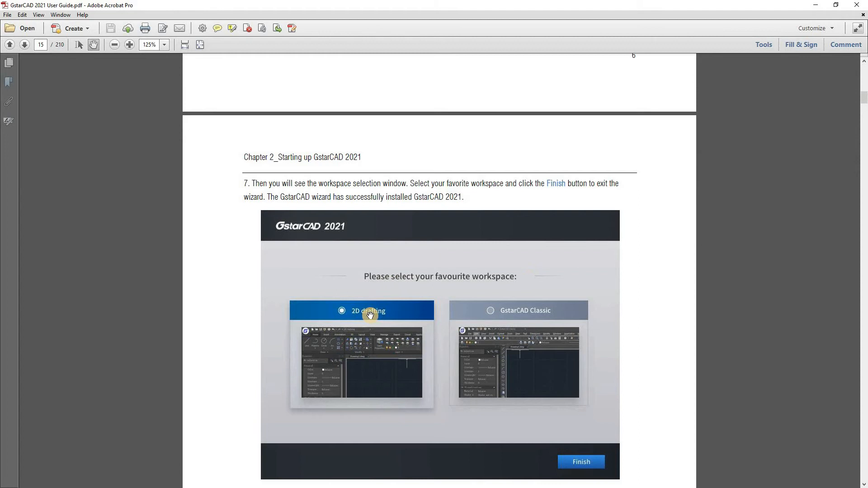
pyautogui.moveTo(359, 332)
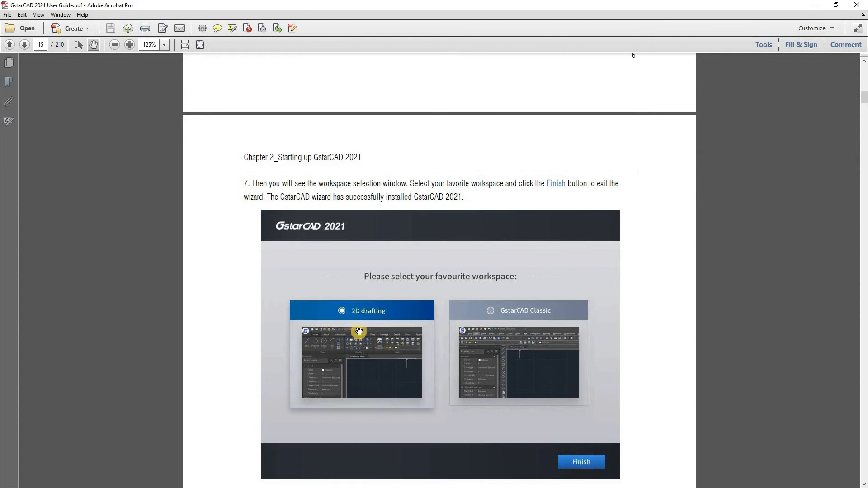
pyautogui.moveTo(377, 347)
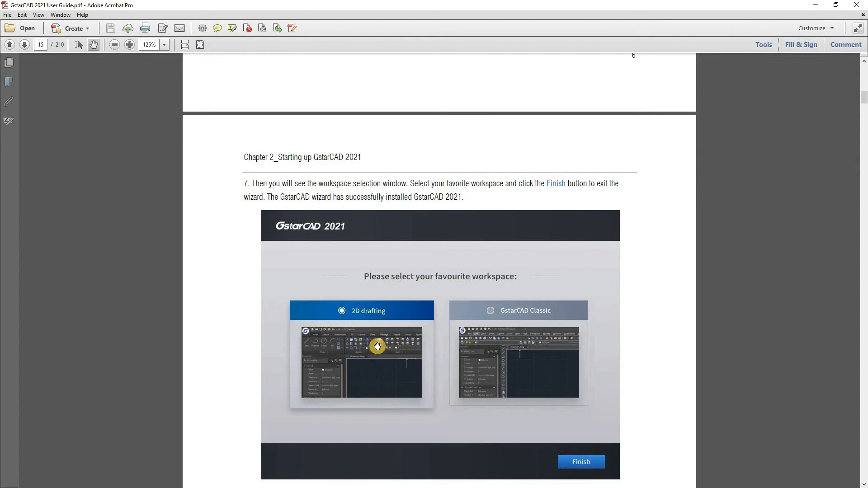
pyautogui.moveTo(537, 317)
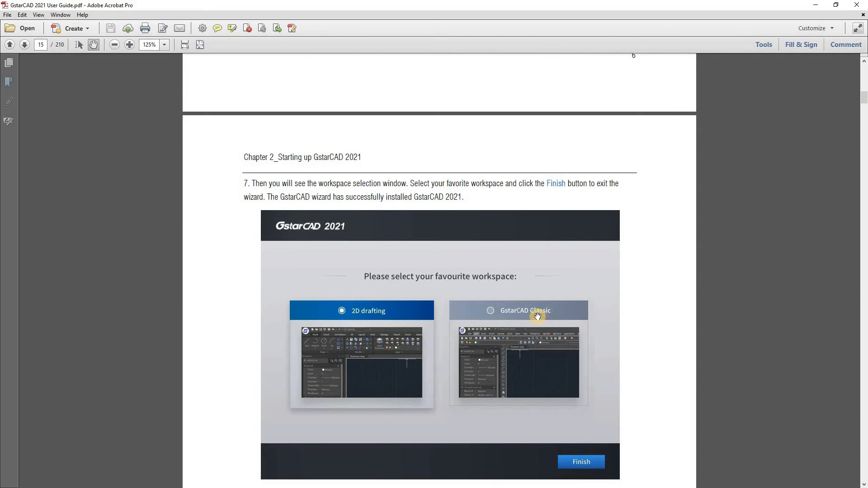
pyautogui.scroll(-3)
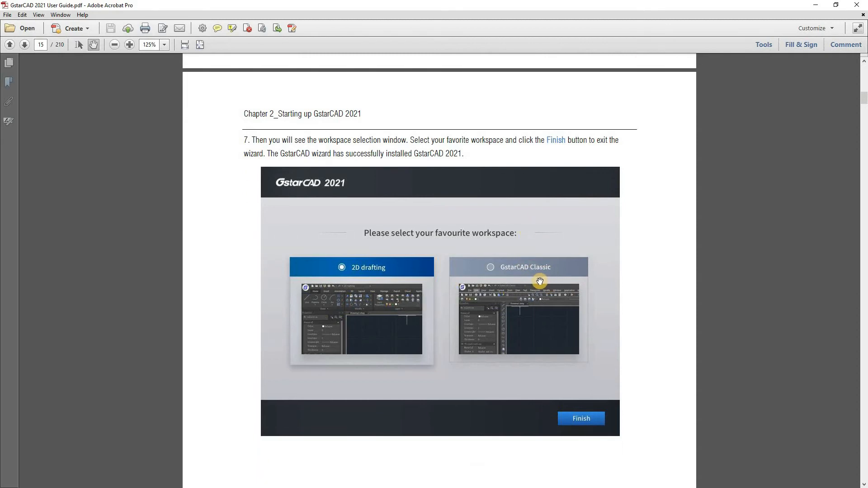
pyautogui.scroll(-3)
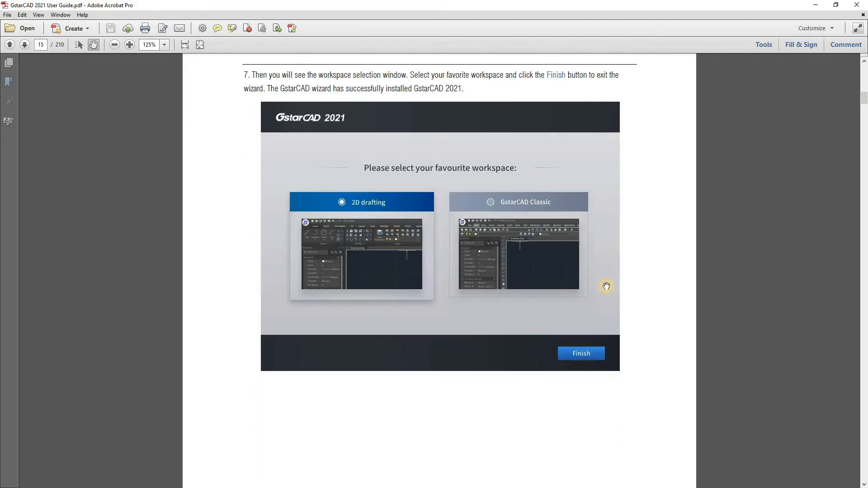
pyautogui.scroll(-3)
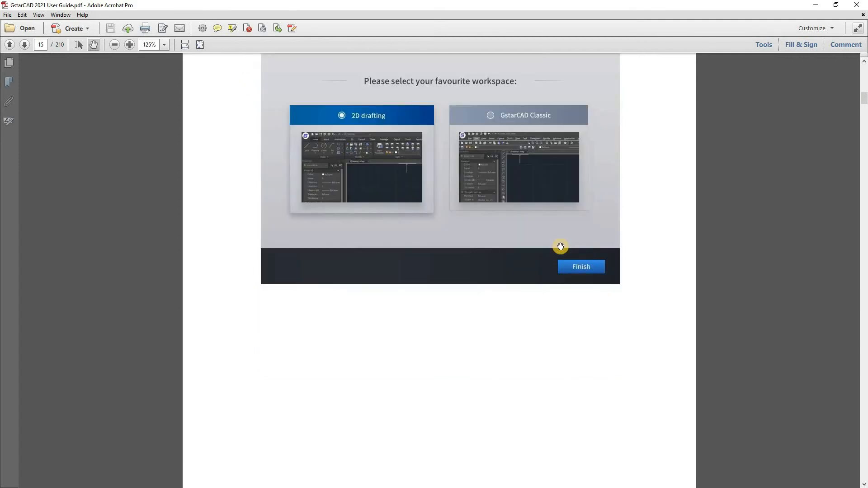
pyautogui.moveTo(373, 250)
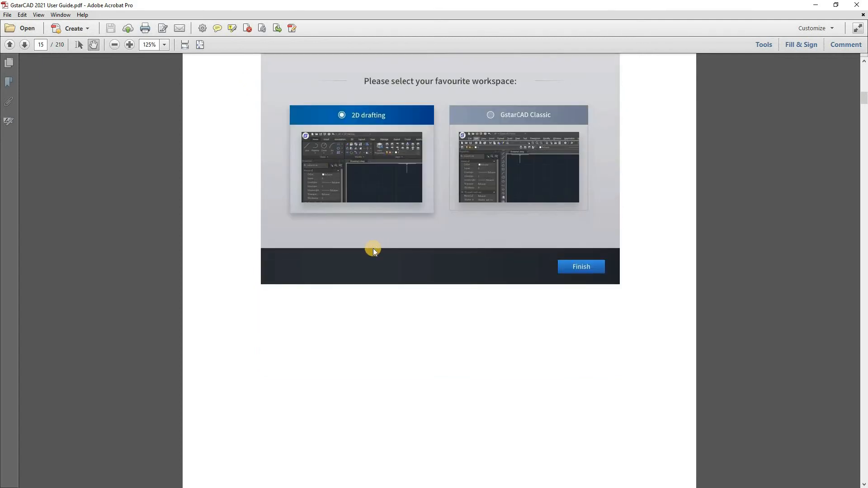
pyautogui.click(581, 266)
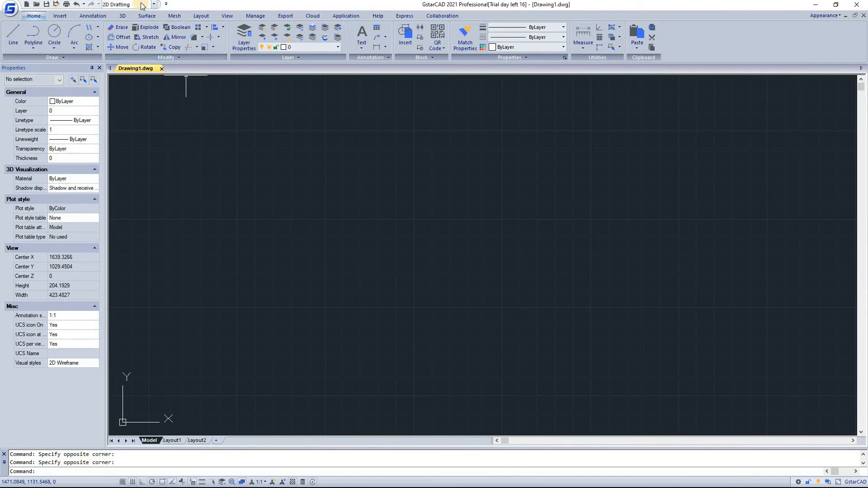
pyautogui.moveTo(141, 5)
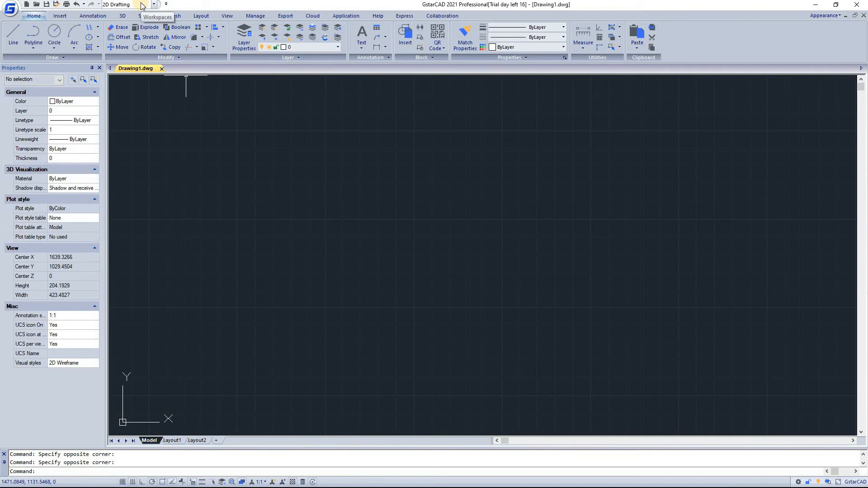
# Switch Drawing1 from 2D Drafting to the GstarCAD Classic workspace via the Workspaces dropdown
pyautogui.click(151, 4)
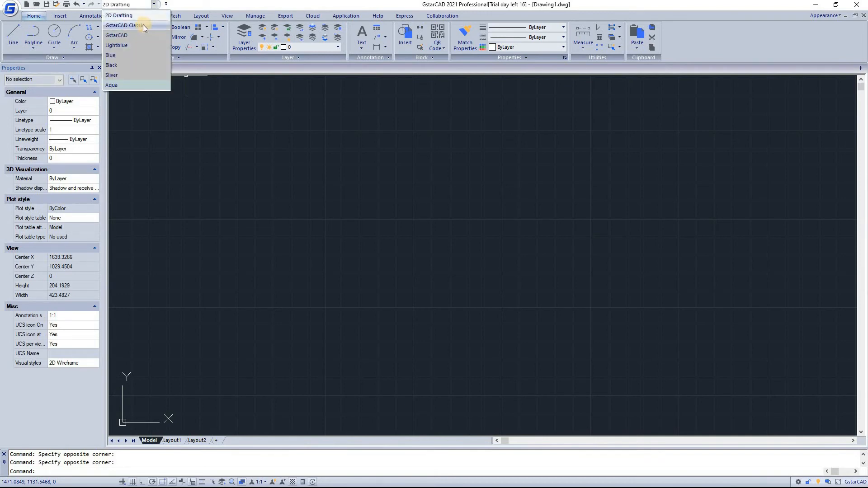
pyautogui.click(125, 25)
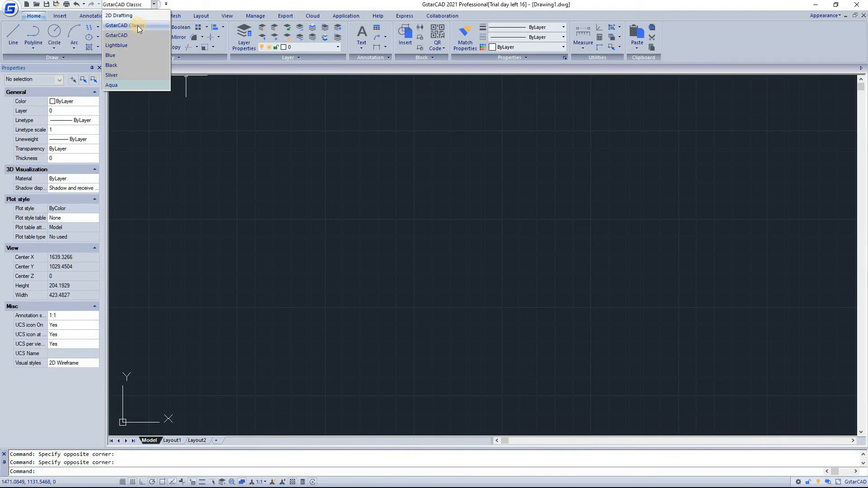
pyautogui.click(116, 35)
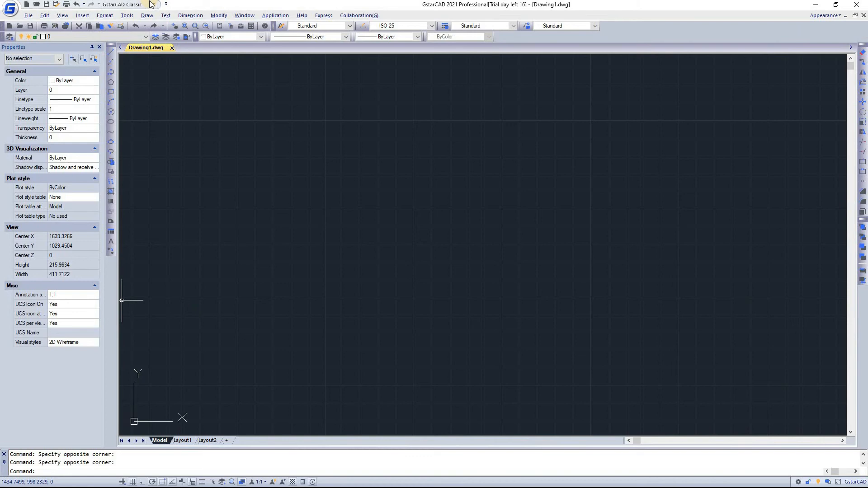
pyautogui.moveTo(149, 4)
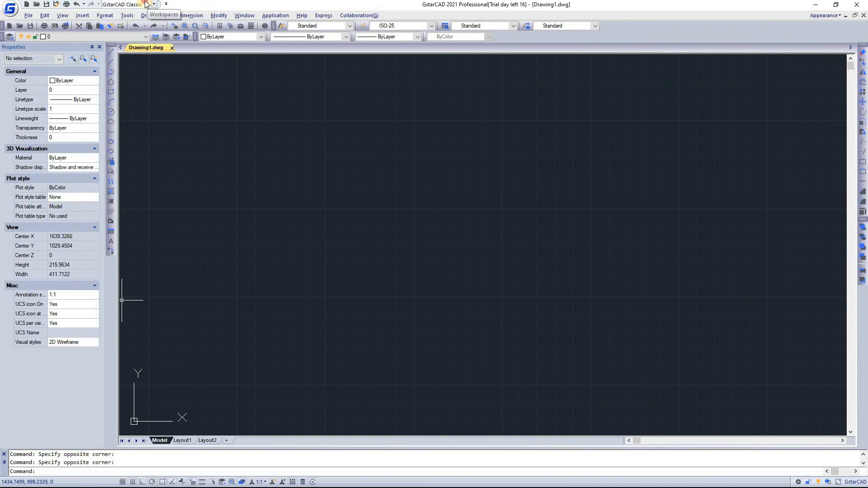
pyautogui.click(152, 5)
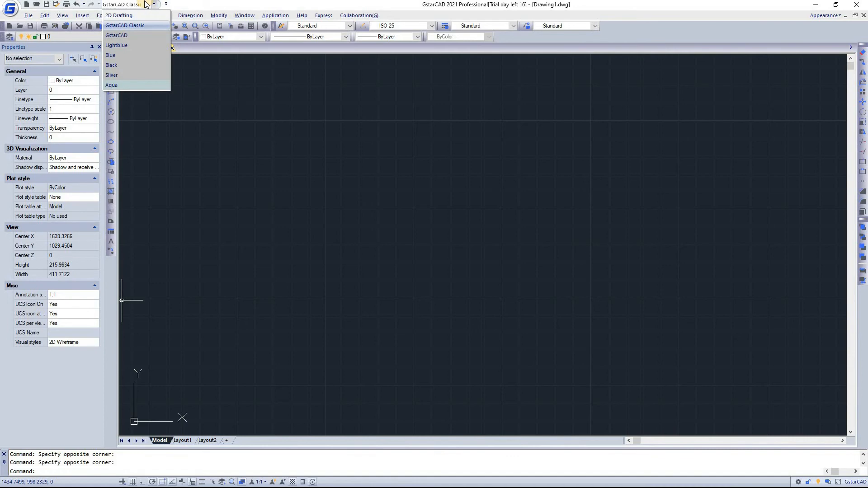
pyautogui.moveTo(135, 25)
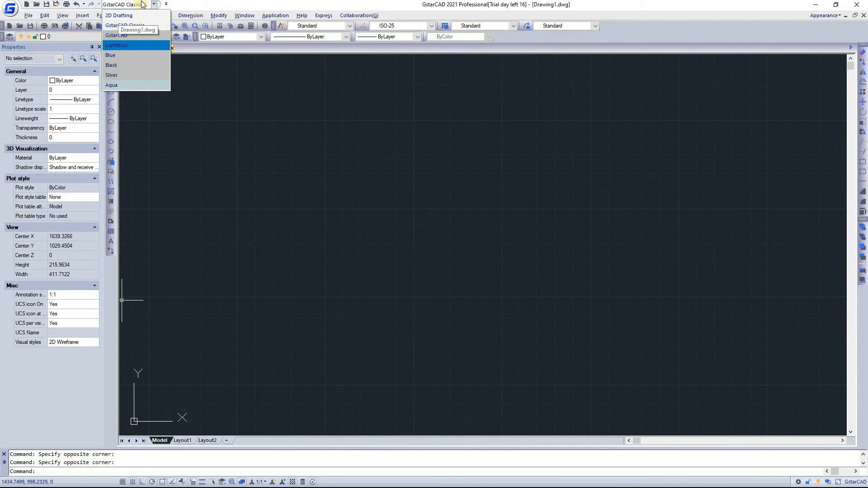
pyautogui.moveTo(123, 55)
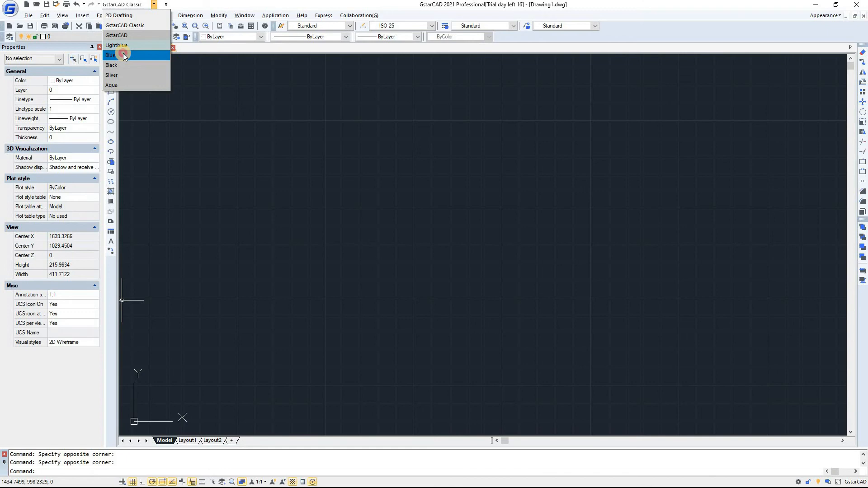
pyautogui.moveTo(127, 45)
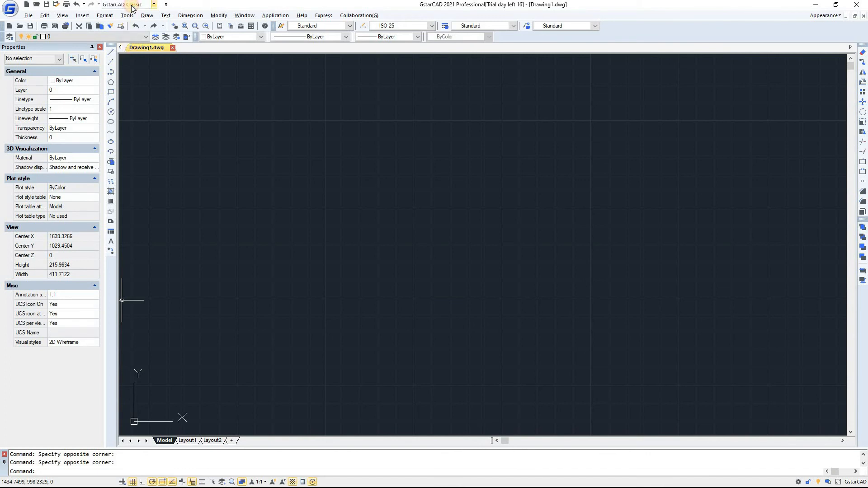
pyautogui.click(154, 4)
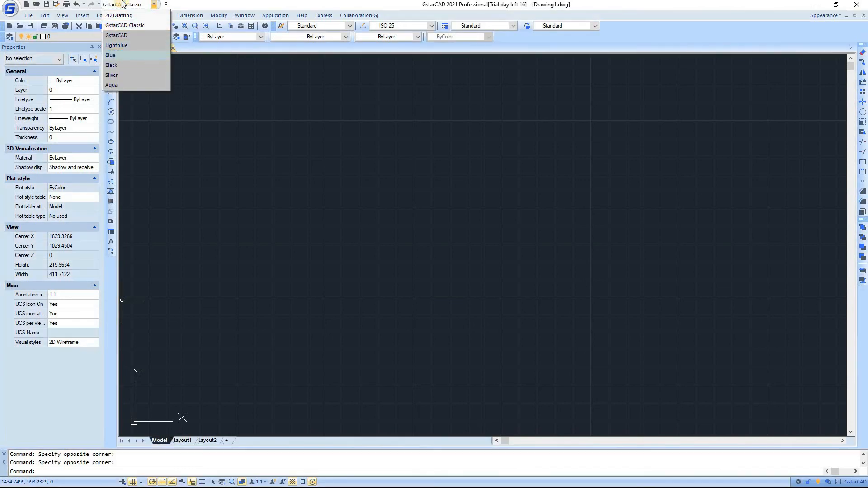
pyautogui.moveTo(117, 65)
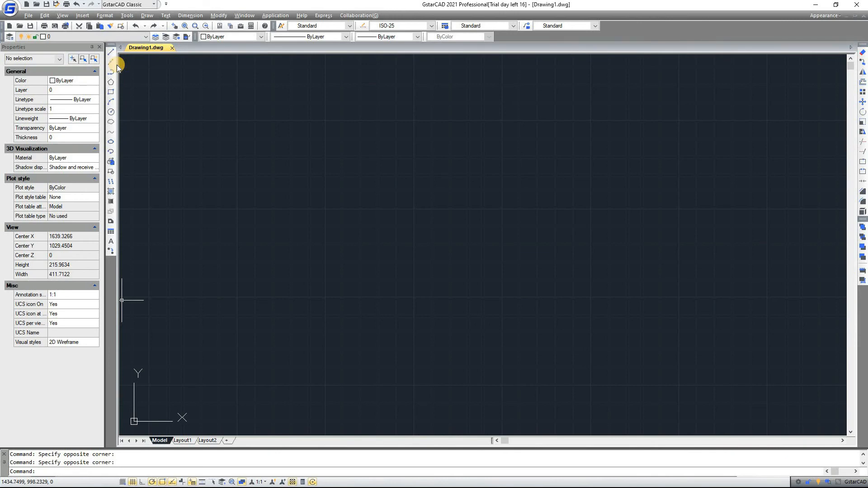
pyautogui.click(154, 5)
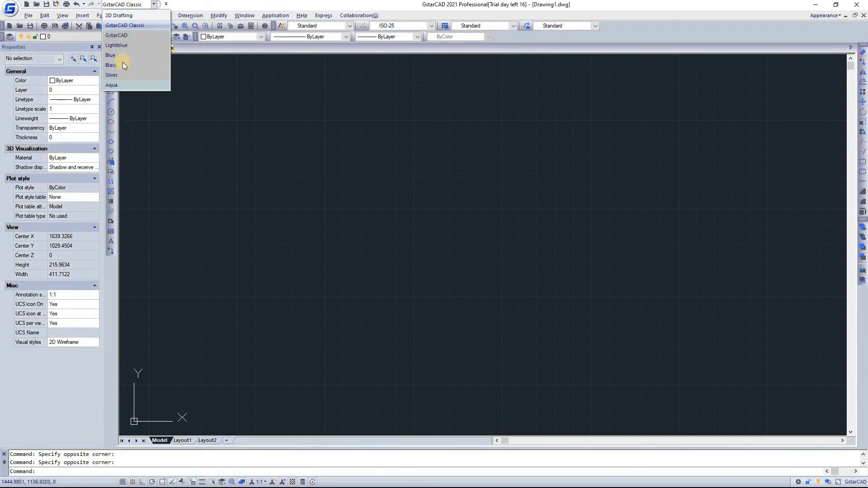
pyautogui.moveTo(111, 75)
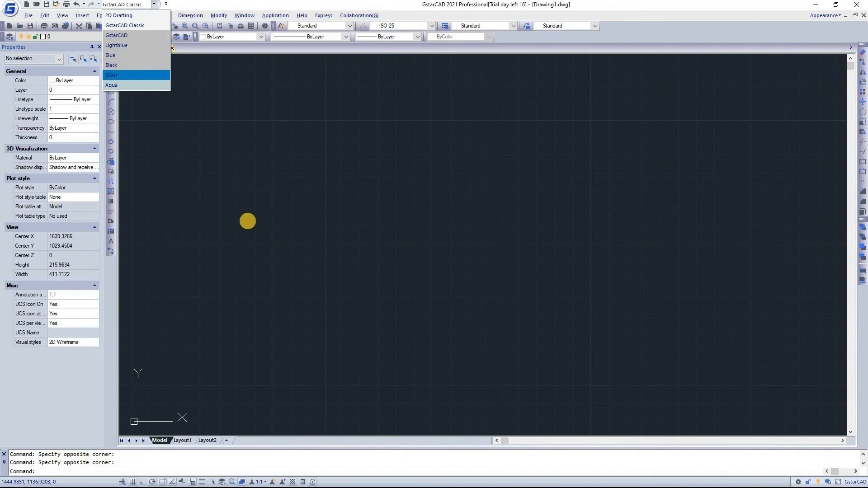
pyautogui.click(112, 75)
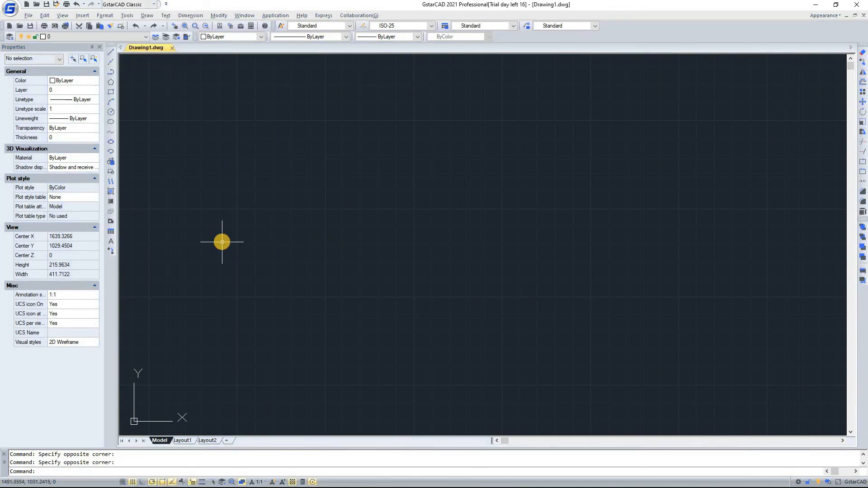
pyautogui.moveTo(367, 262)
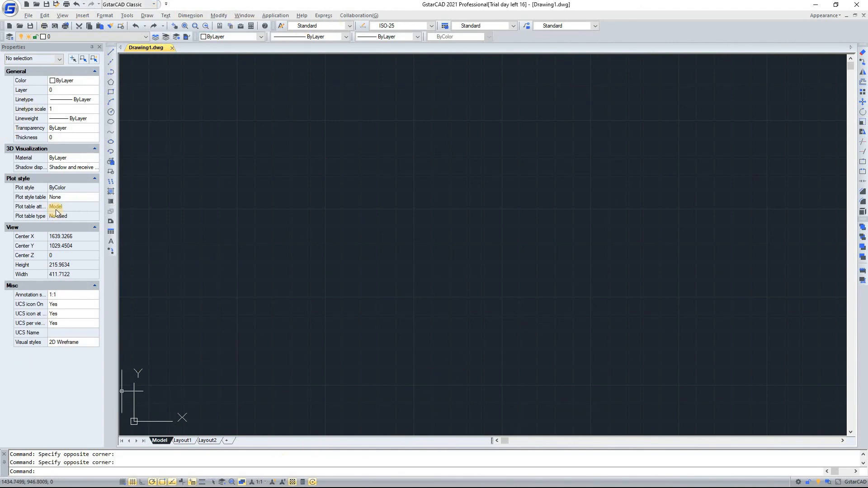
pyautogui.moveTo(283, 178)
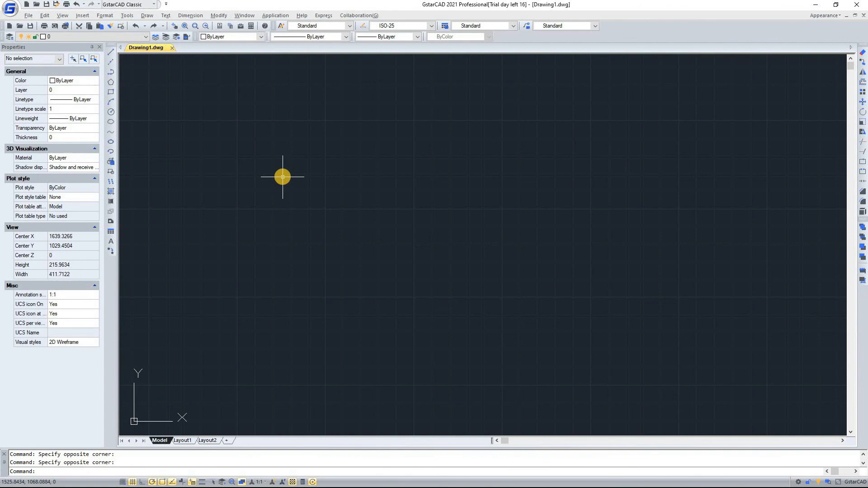
pyautogui.moveTo(296, 182)
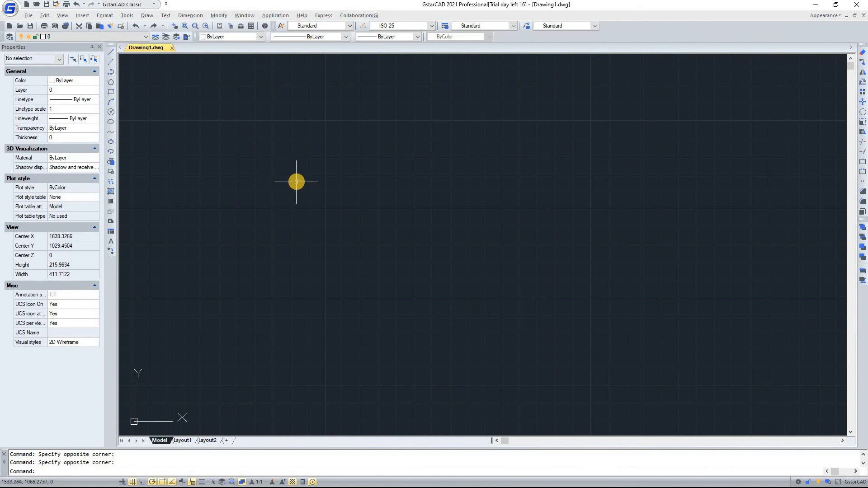